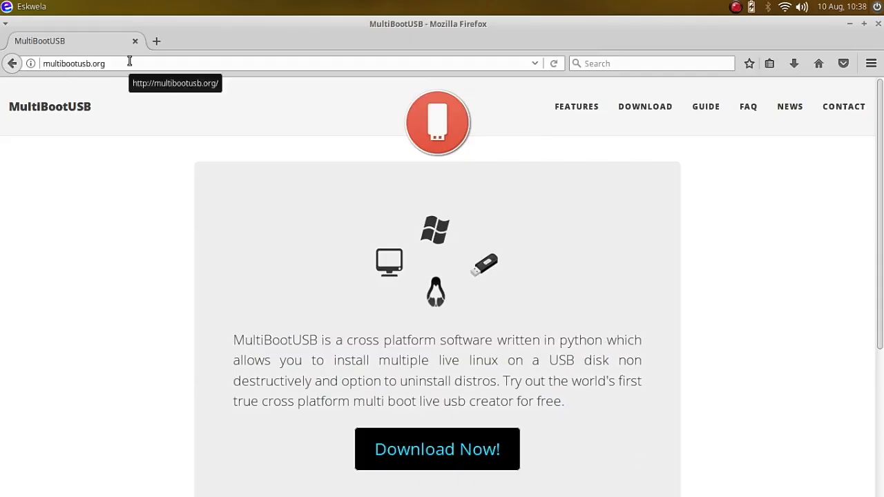
Reach the Current Release 8.8.0 downloads and request python3-multibootusb_8.8.0-1_all.deb
{"action": "left_click", "coordinate": [109, 64]}
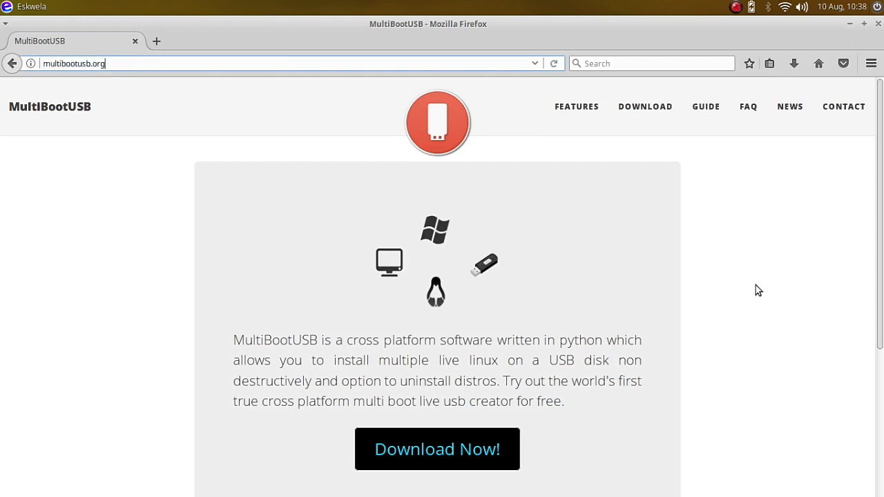
{"action": "scroll", "scroll_direction": "down", "scroll_amount": 3}
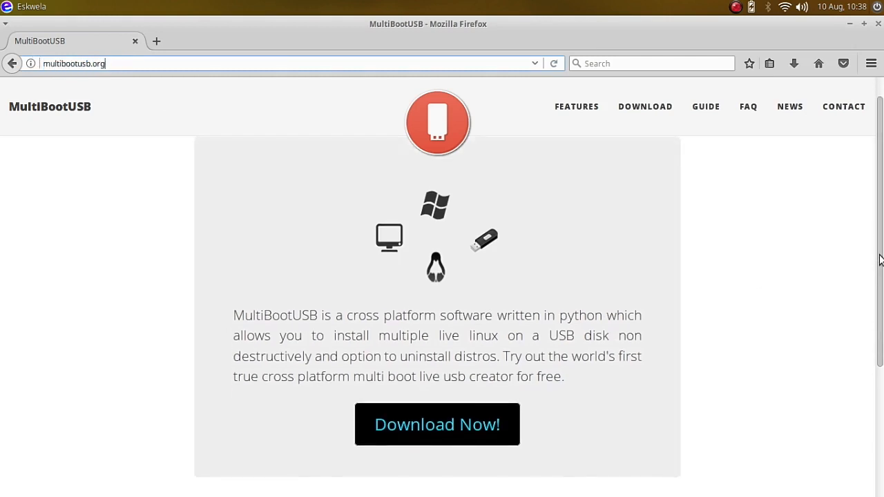
{"action": "scroll", "scroll_direction": "down", "scroll_amount": 3}
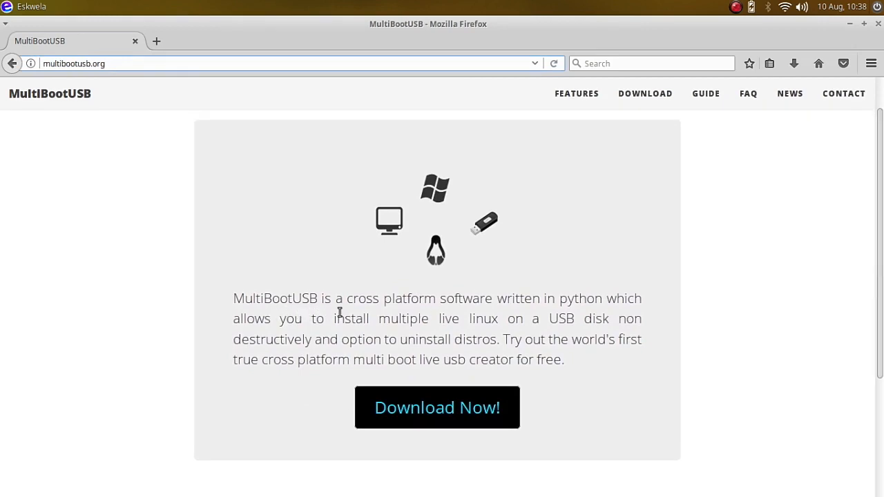
{"action": "mouse_move", "coordinate": [530, 307]}
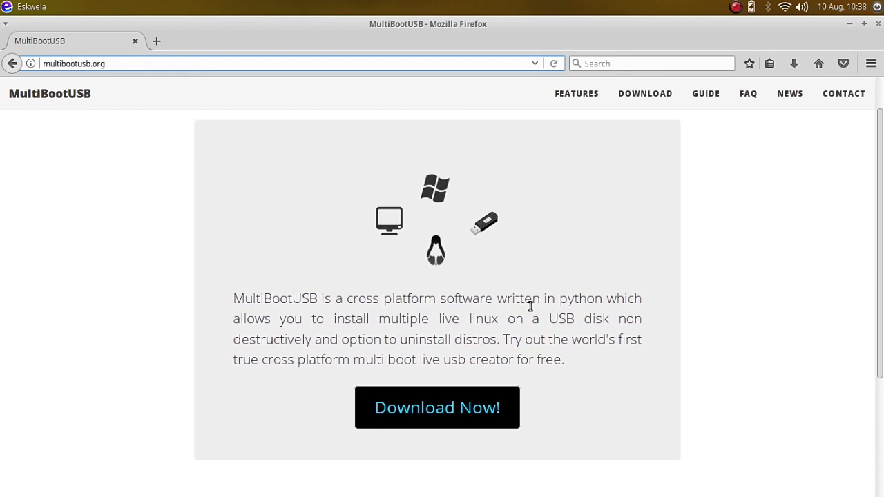
{"action": "mouse_move", "coordinate": [337, 331]}
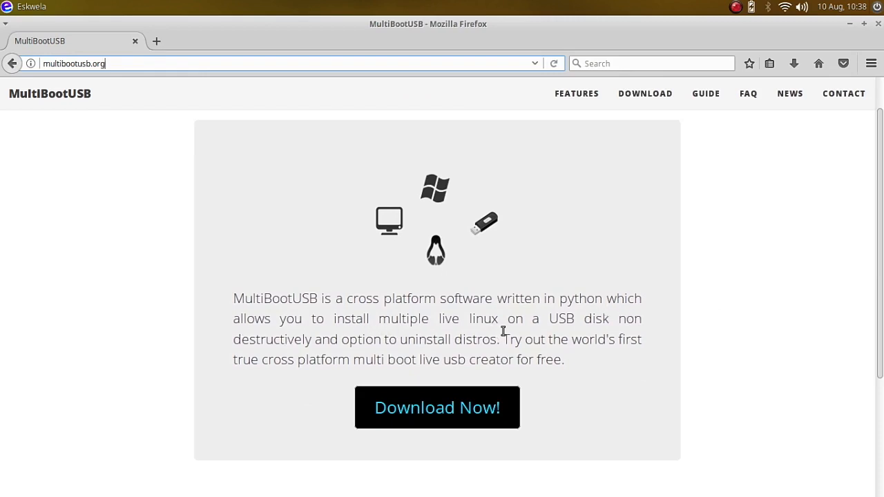
{"action": "mouse_move", "coordinate": [309, 356]}
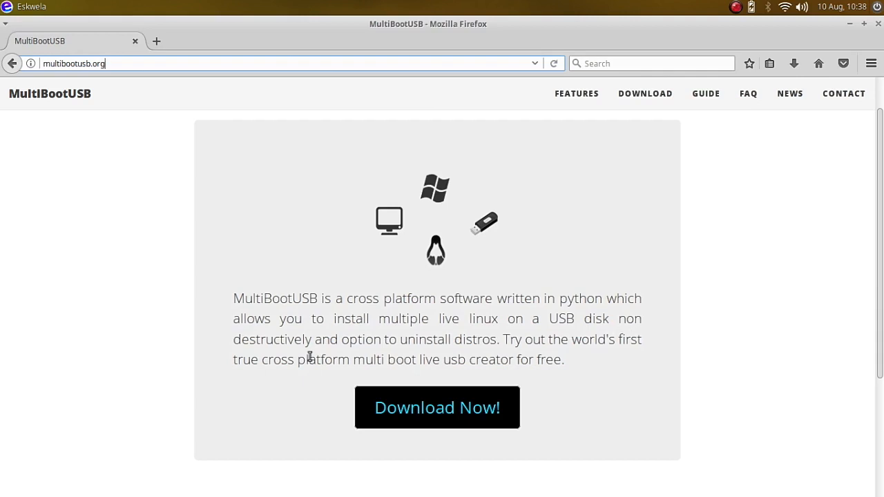
{"action": "mouse_move", "coordinate": [469, 359]}
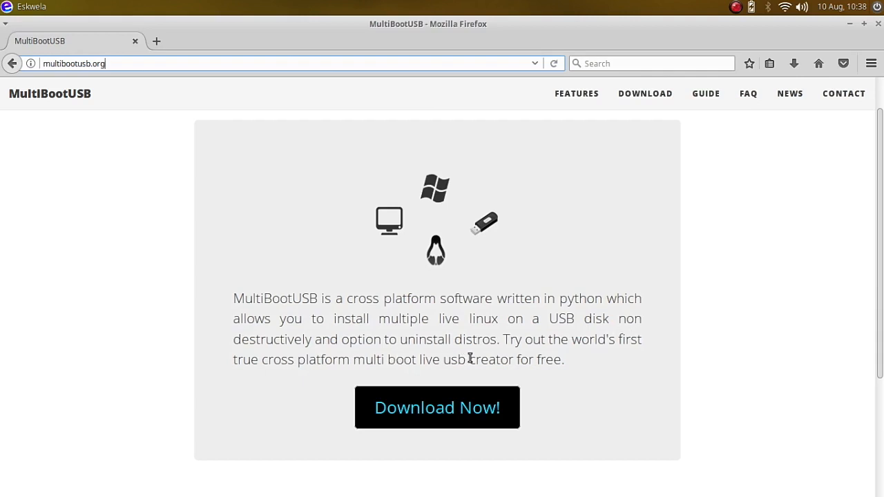
{"action": "mouse_move", "coordinate": [395, 380]}
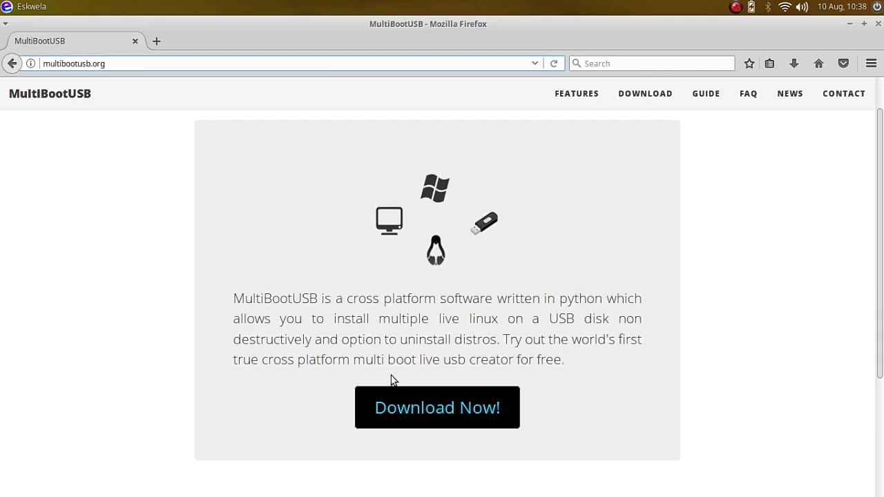
{"action": "mouse_move", "coordinate": [461, 420]}
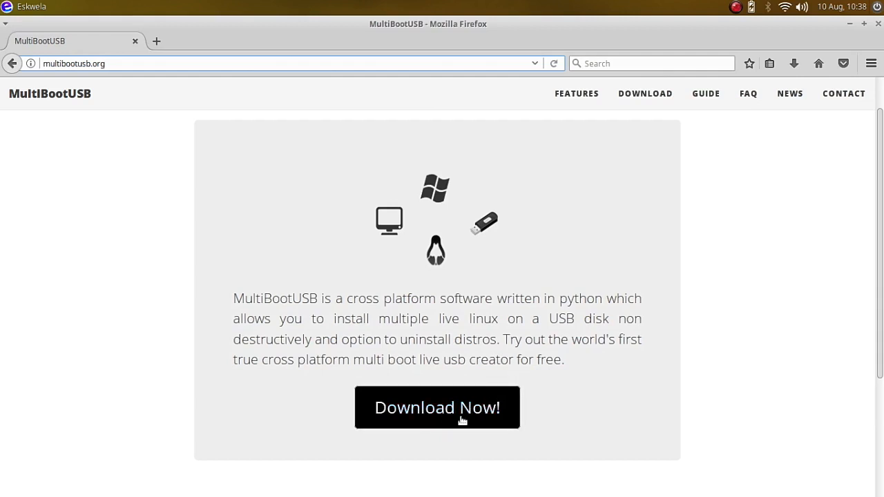
{"action": "left_click", "coordinate": [450, 412]}
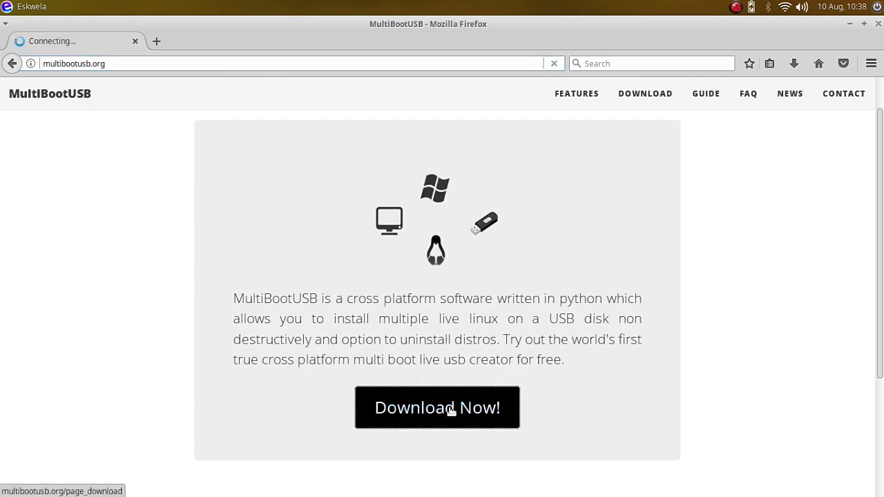
{"action": "left_click", "coordinate": [436, 407]}
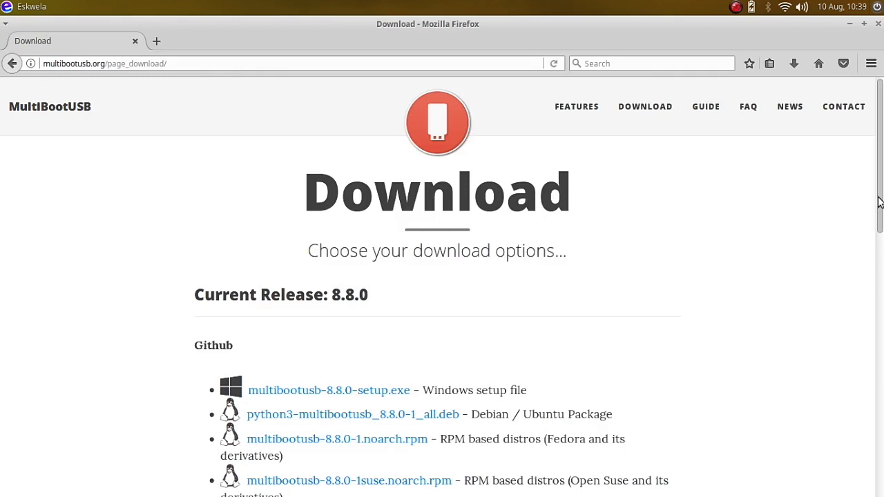
{"action": "scroll", "scroll_direction": "down", "scroll_amount": 3}
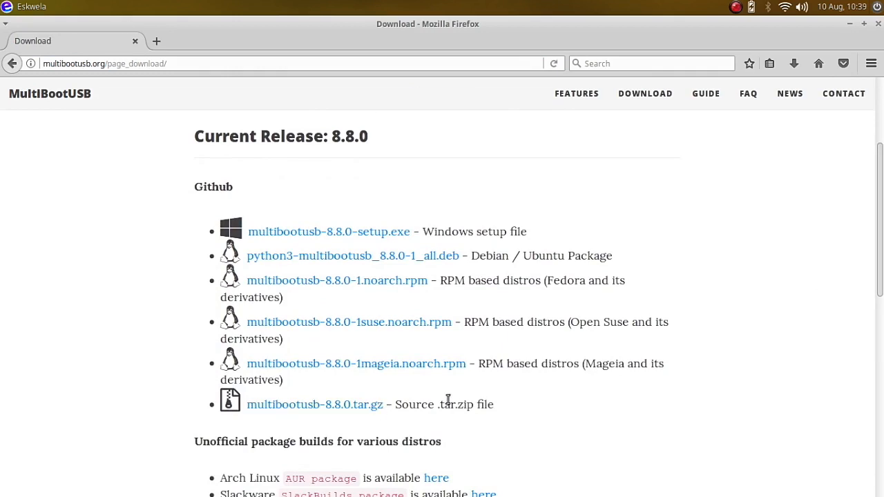
{"action": "mouse_move", "coordinate": [444, 341]}
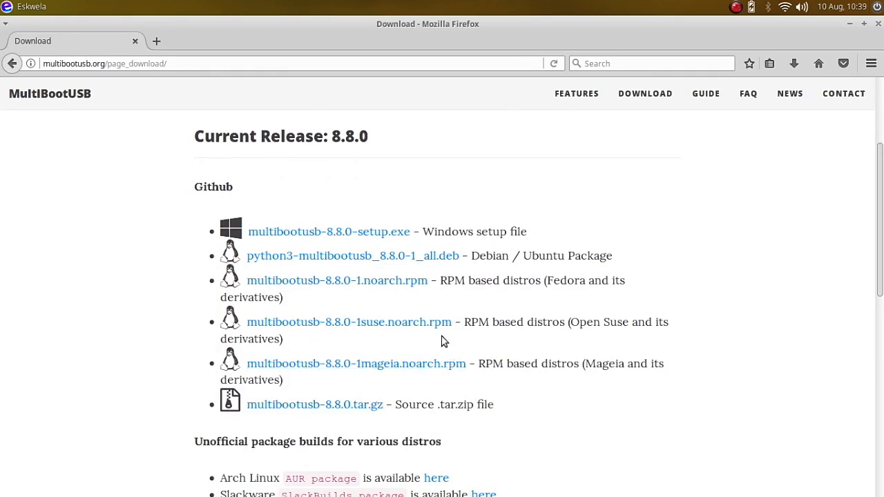
{"action": "mouse_move", "coordinate": [429, 273]}
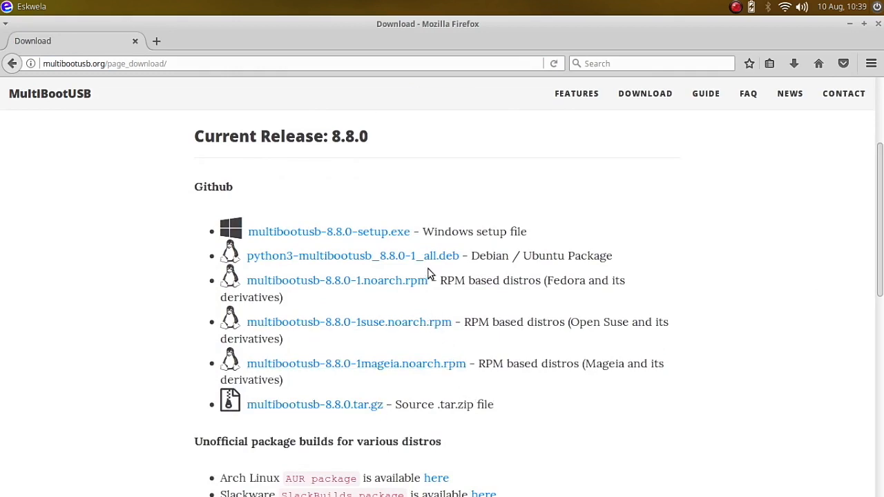
{"action": "mouse_move", "coordinate": [423, 261]}
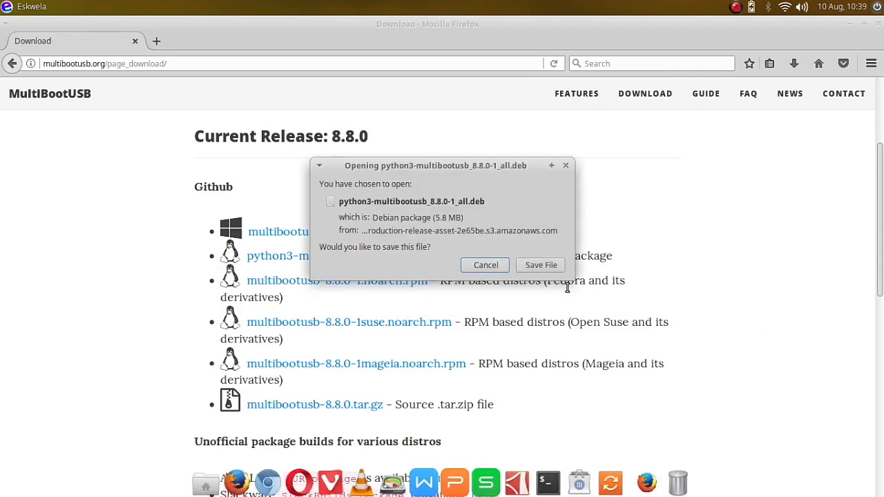
Save the .deb package, retry the failed download, then cancel the stalled attempt
{"action": "left_click", "coordinate": [485, 265]}
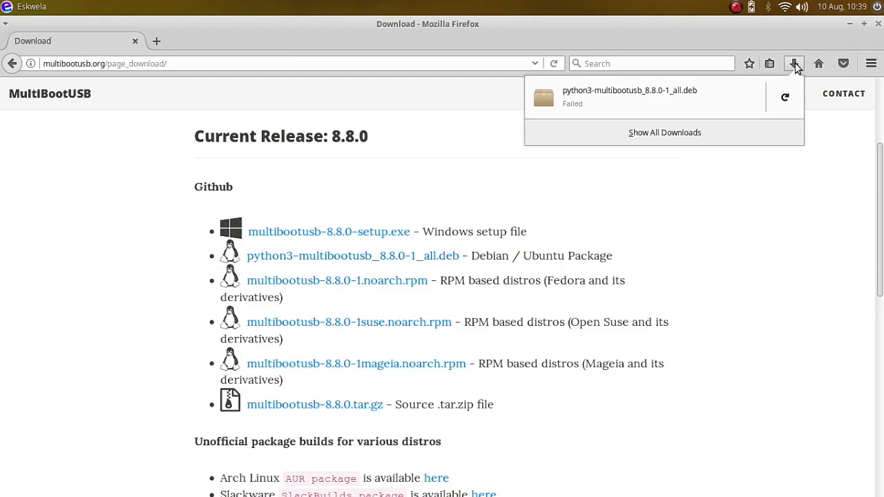
{"action": "left_click", "coordinate": [784, 96]}
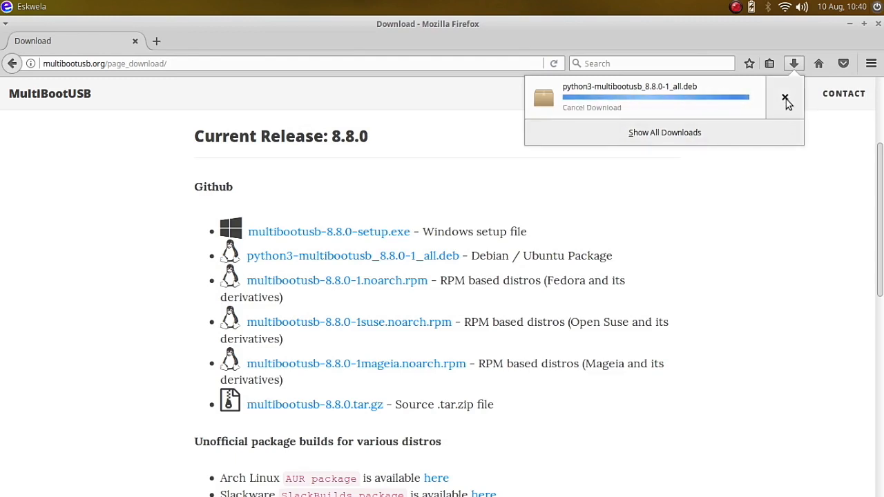
{"action": "left_click", "coordinate": [784, 96]}
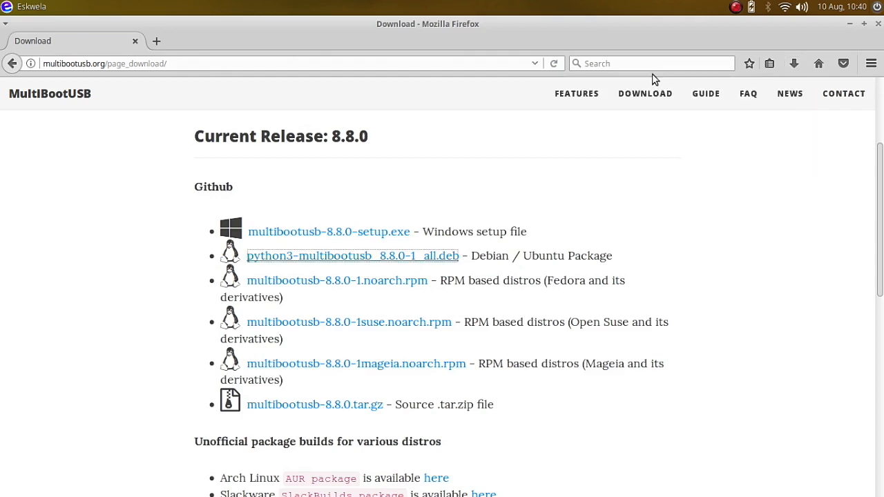
{"action": "mouse_move", "coordinate": [453, 256]}
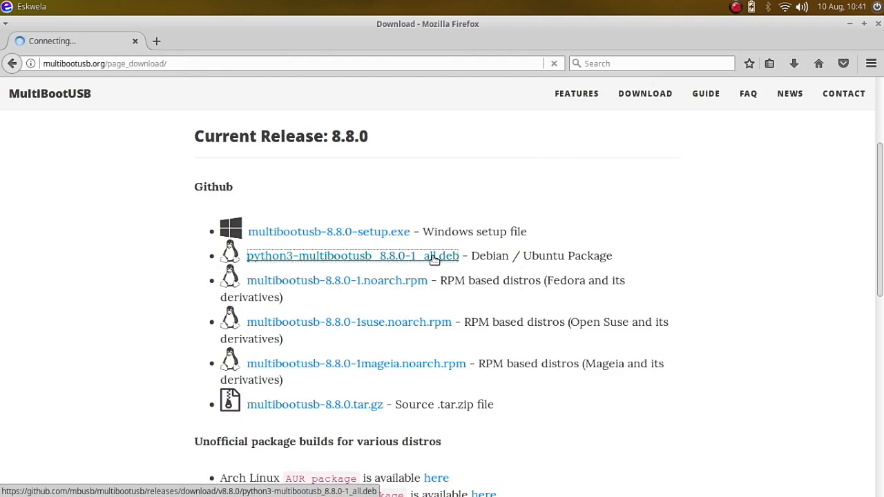
Download python3-multibootusb_8.8.0-1_all.deb afresh and show it completed in the downloads list
{"action": "left_click", "coordinate": [352, 255]}
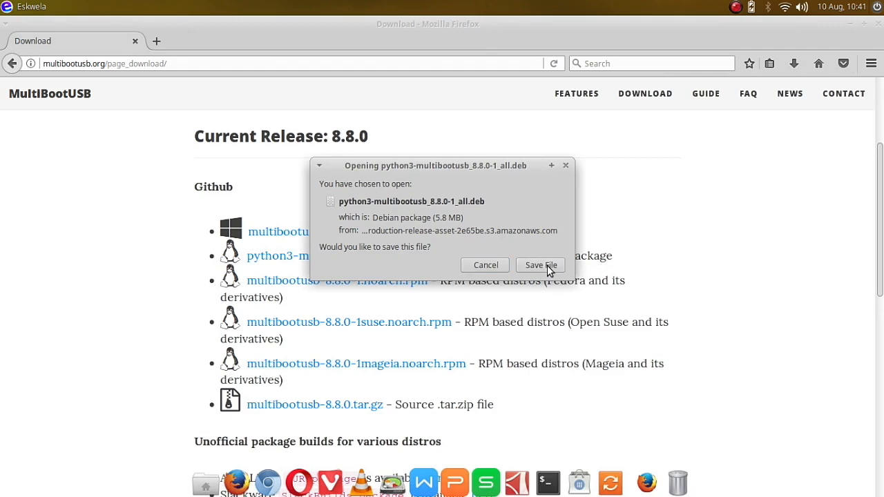
{"action": "left_click", "coordinate": [540, 265]}
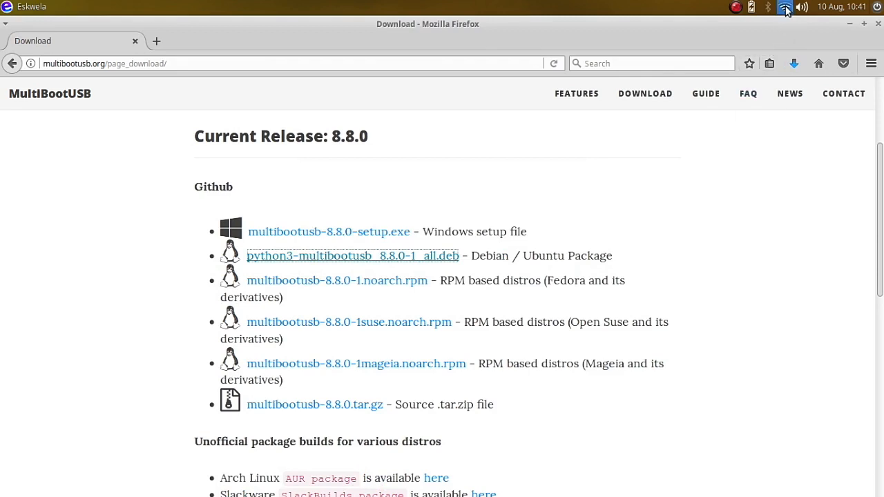
{"action": "mouse_move", "coordinate": [680, 204]}
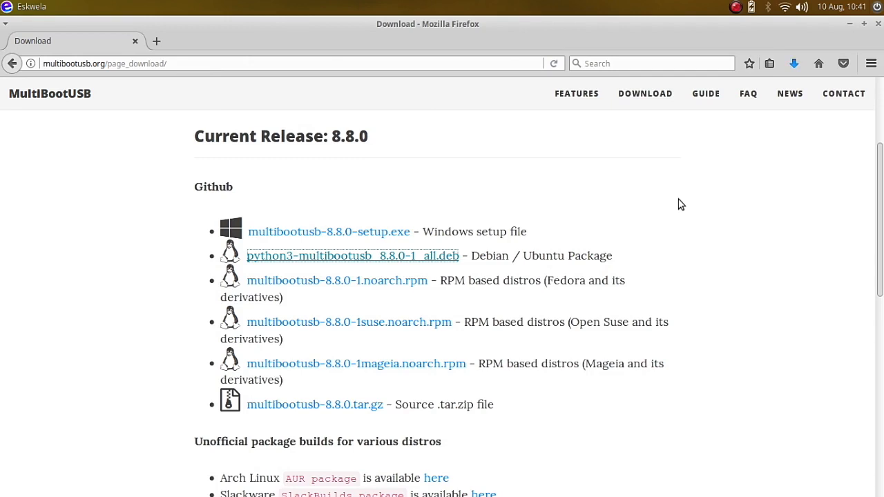
{"action": "mouse_move", "coordinate": [770, 133]}
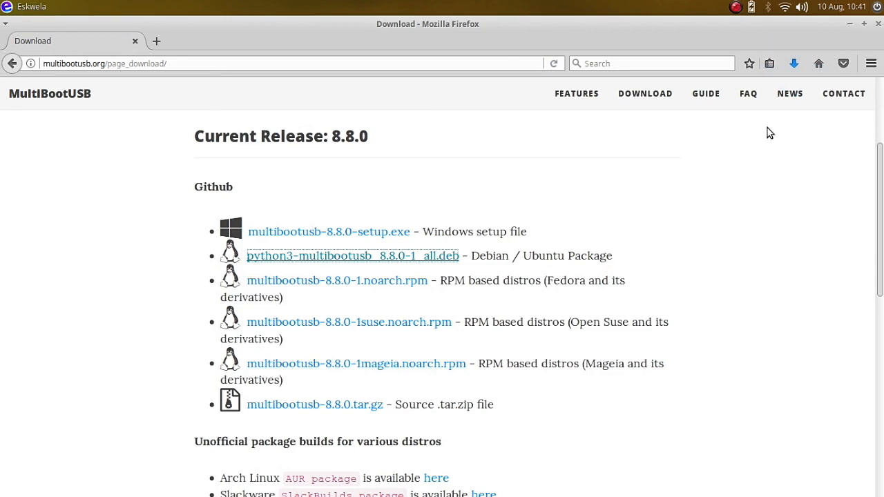
{"action": "left_click", "coordinate": [793, 64]}
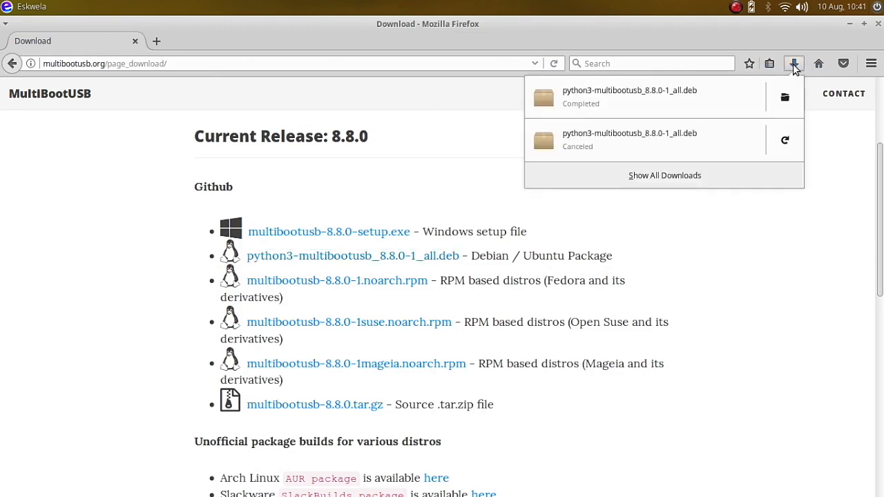
{"action": "mouse_move", "coordinate": [724, 161]}
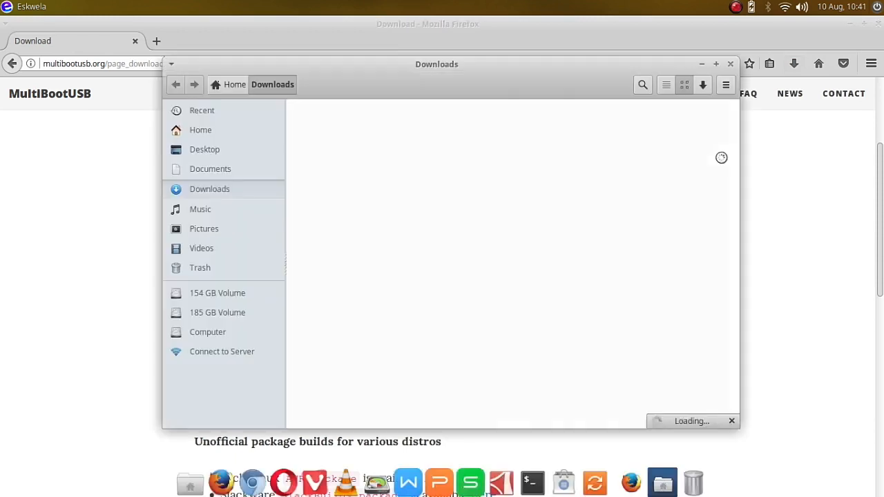
Locate the python3-multibootusb .deb in Downloads, viewing as a detailed list sorted by date modified
{"action": "left_click", "coordinate": [340, 124]}
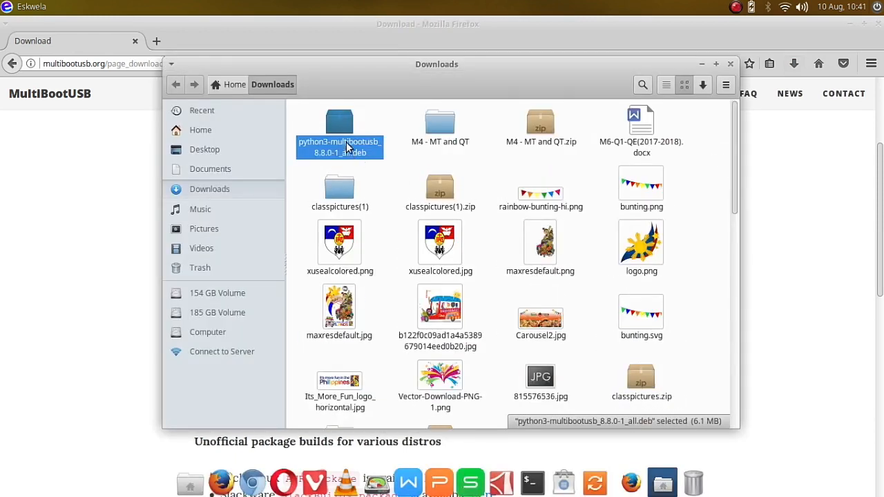
{"action": "mouse_move", "coordinate": [798, 91]}
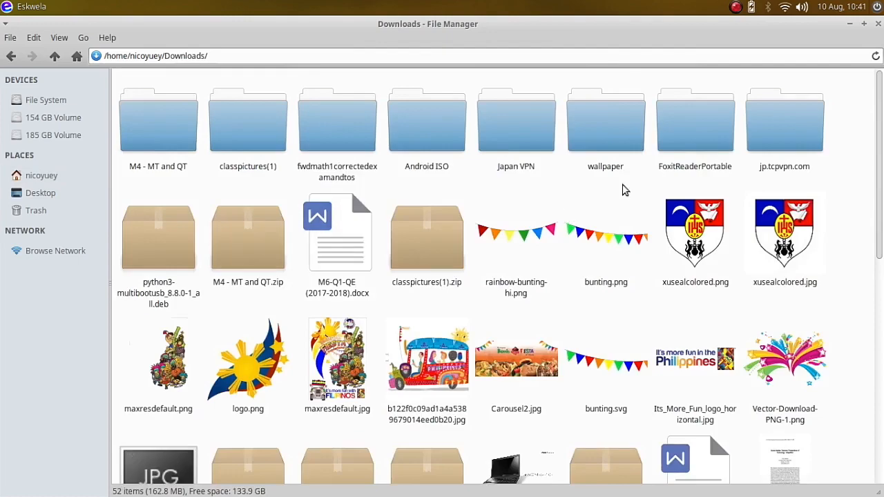
{"action": "mouse_move", "coordinate": [878, 172]}
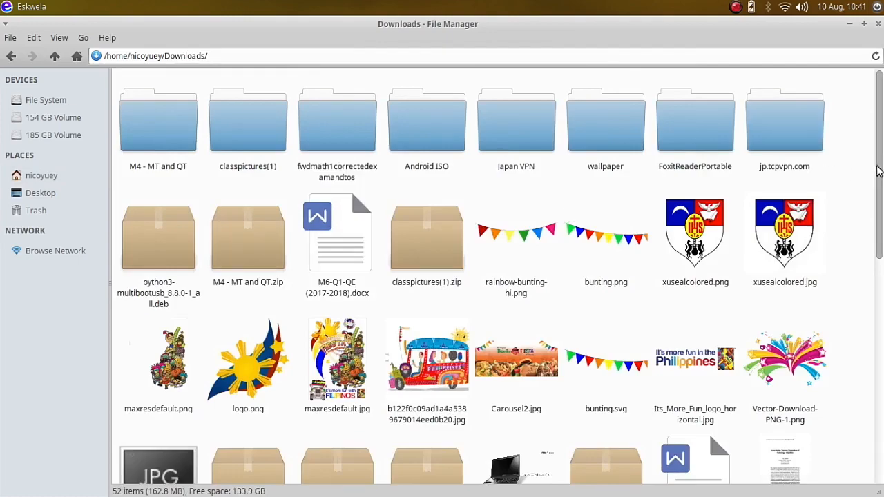
{"action": "scroll", "scroll_direction": "down", "scroll_amount": 3}
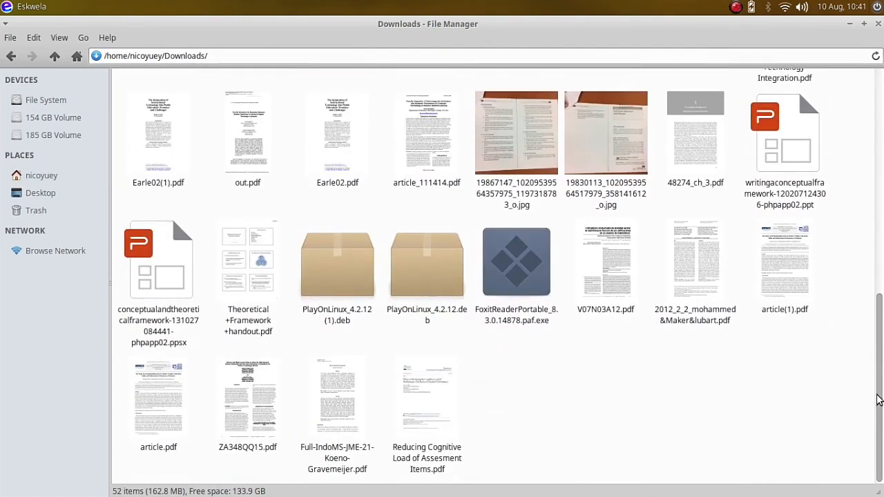
{"action": "mouse_move", "coordinate": [878, 343]}
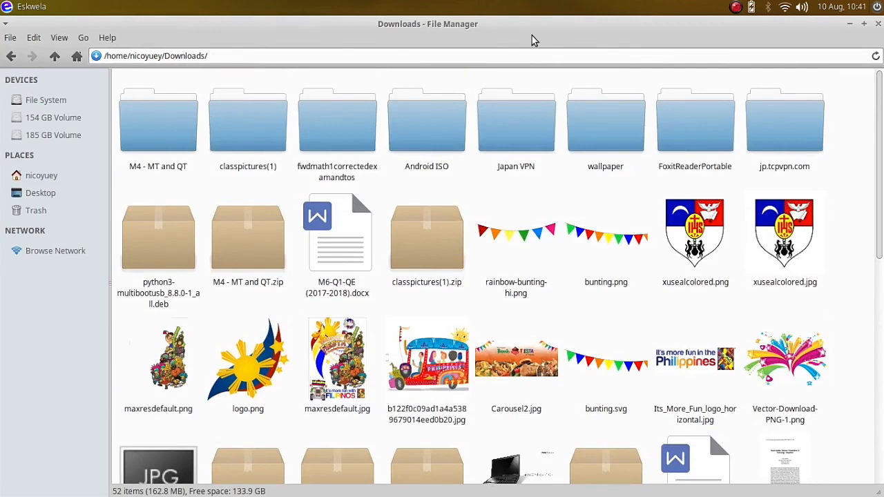
{"action": "left_click", "coordinate": [59, 37]}
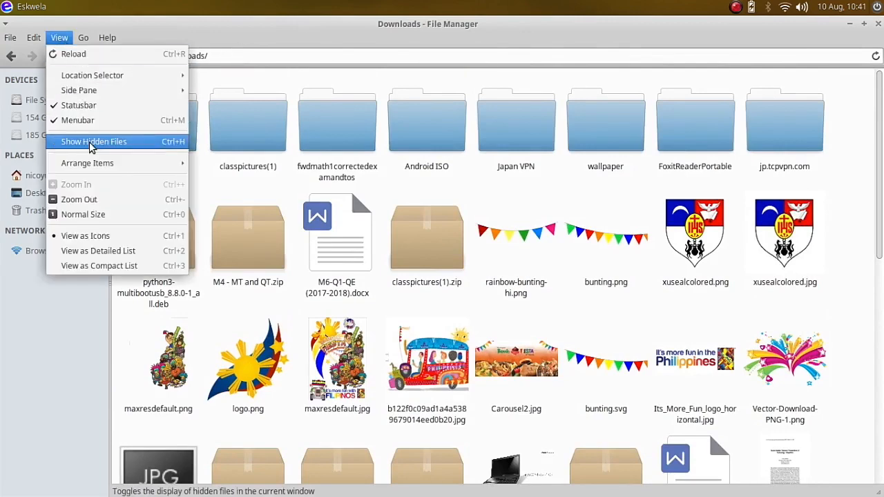
{"action": "mouse_move", "coordinate": [113, 251]}
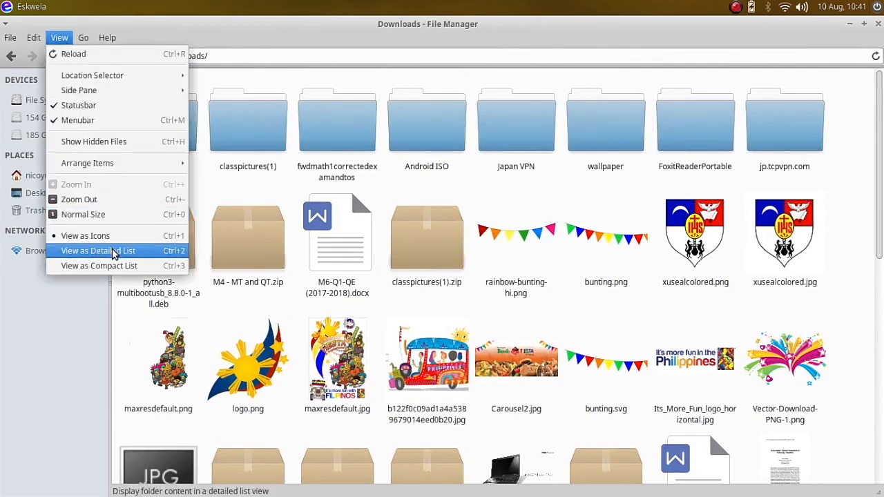
{"action": "left_click", "coordinate": [98, 252]}
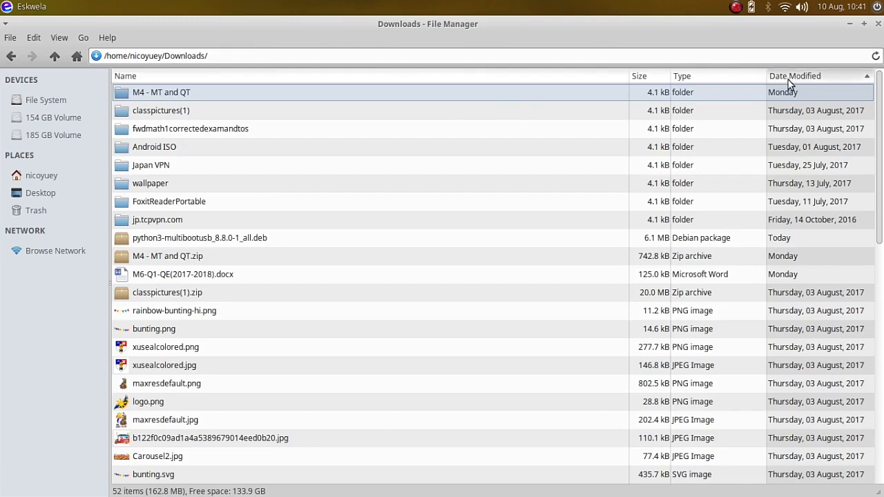
{"action": "left_click", "coordinate": [794, 76]}
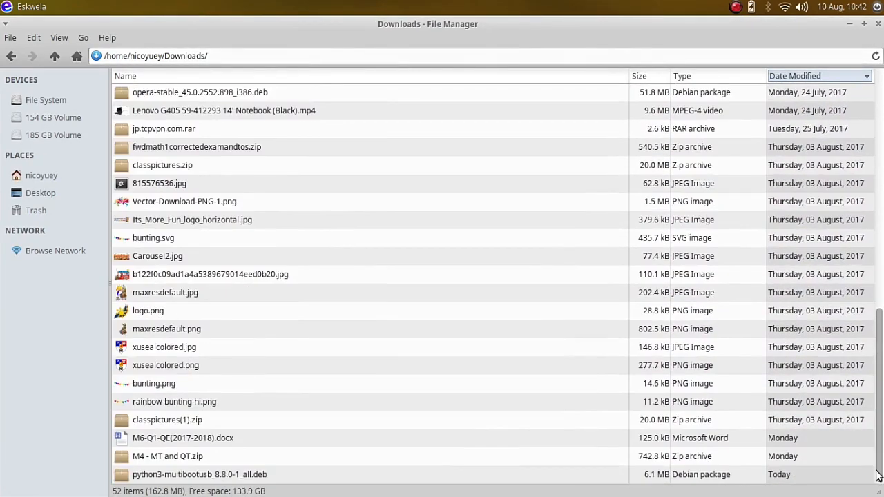
{"action": "mouse_move", "coordinate": [103, 72]}
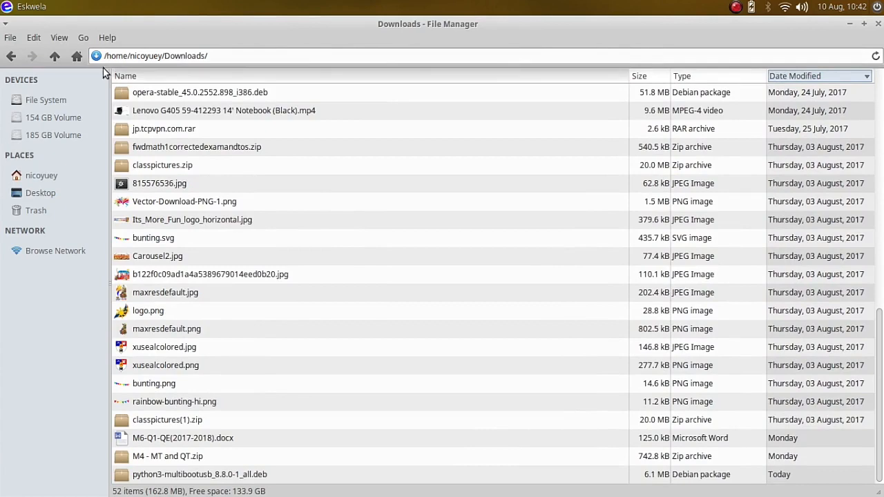
{"action": "left_click", "coordinate": [57, 37]}
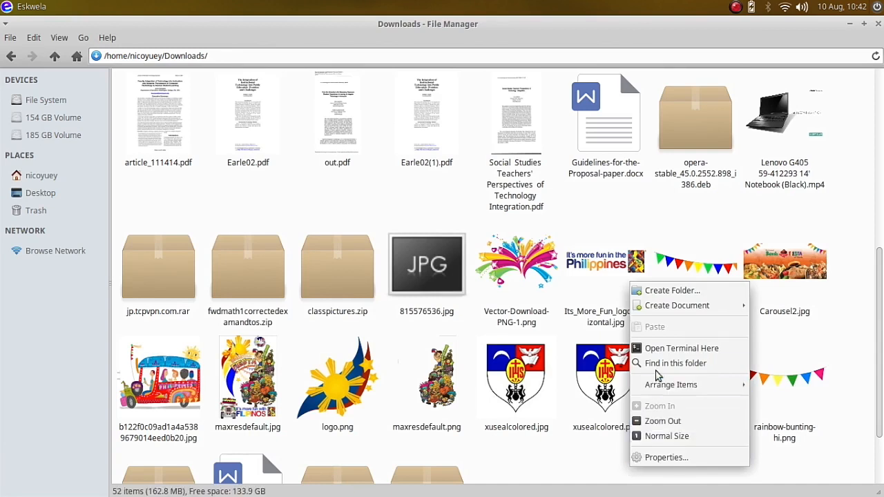
Run sudo dpkg -i python3-multibootusb_8.8.0-1_all.deb from a terminal in Downloads with the admin password
{"action": "left_click", "coordinate": [678, 348]}
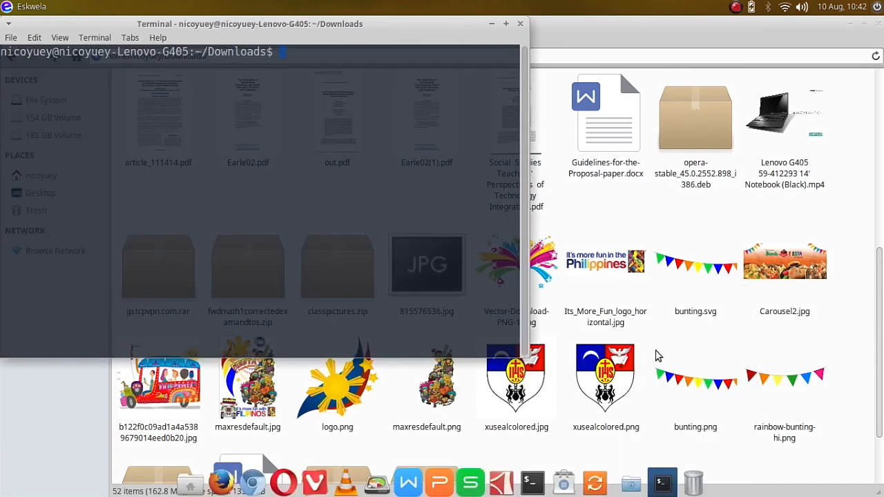
{"action": "type", "text": "sudo"}
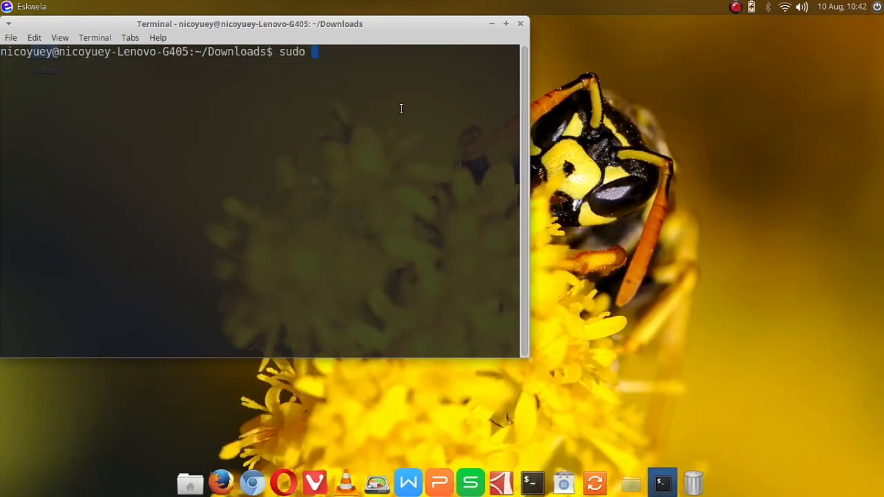
{"action": "type", "text": "dpkg -i"}
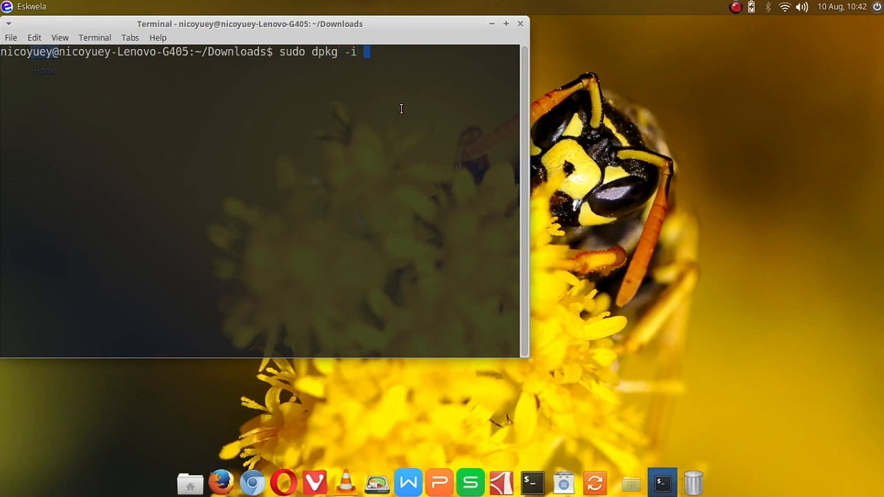
{"action": "type", "text": "python3-multibootusb_8.8.0-1_all.deb"}
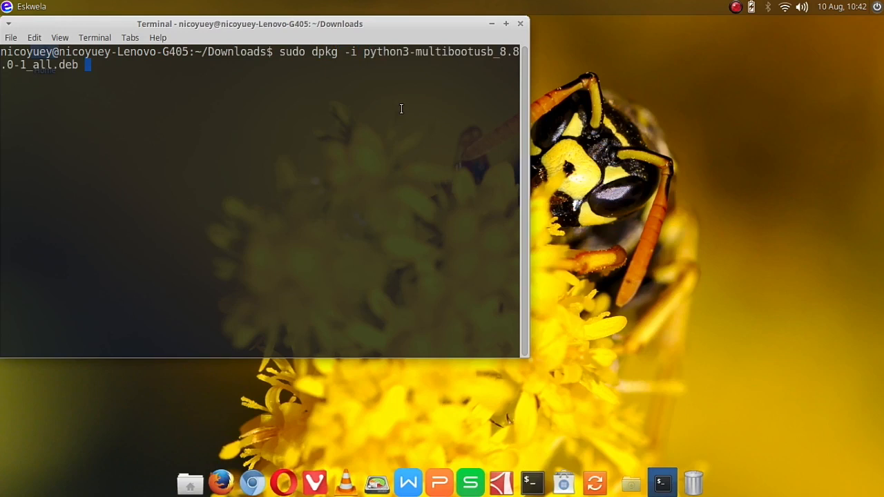
{"action": "key", "text": "Return"}
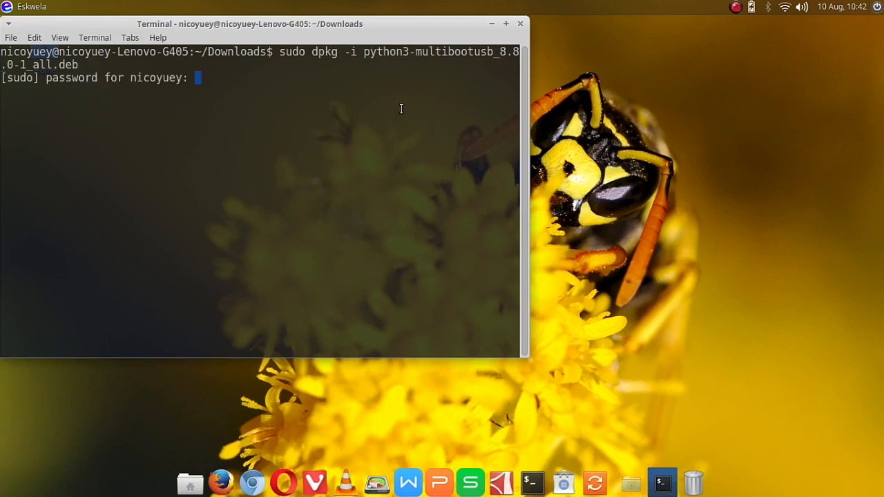
{"action": "key", "text": "Return"}
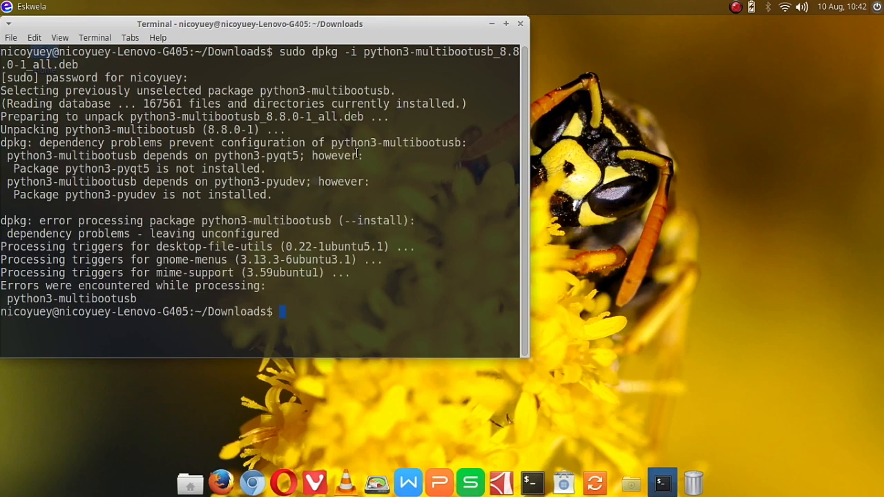
{"action": "mouse_move", "coordinate": [334, 204]}
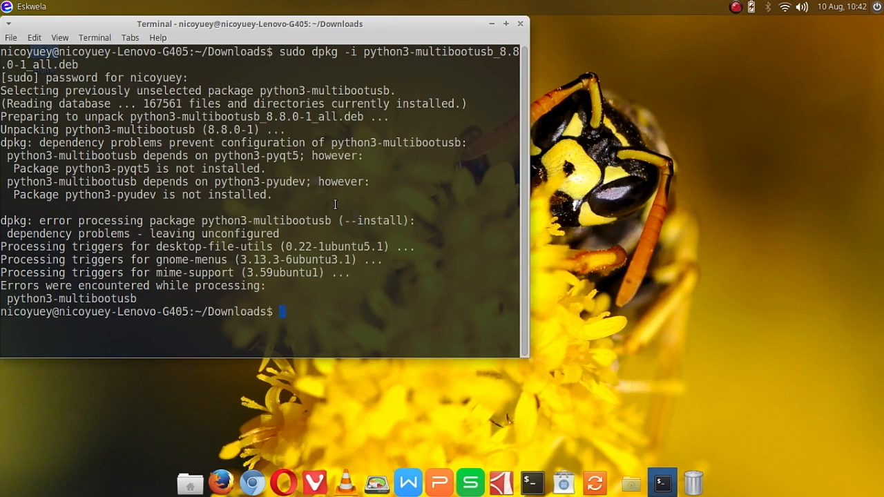
Run a mistyped sudo -f install dependency fix command
{"action": "type", "text": "sudo"}
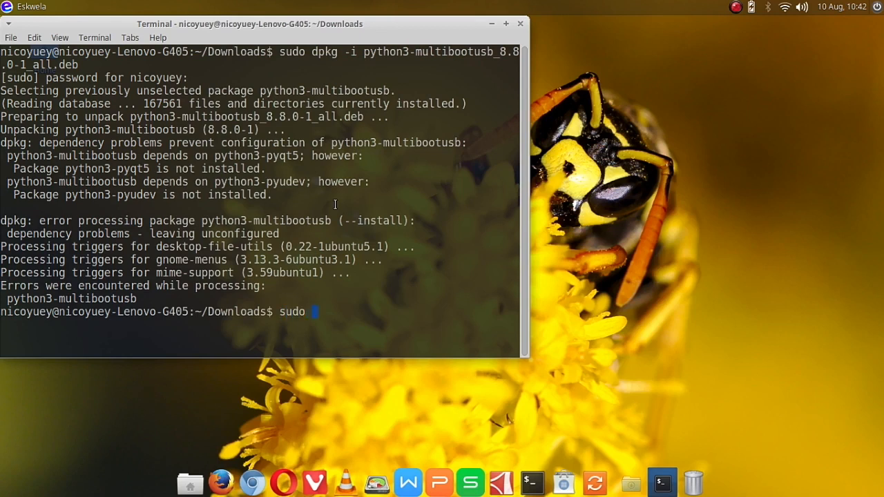
{"action": "type", "text": "-f instal"}
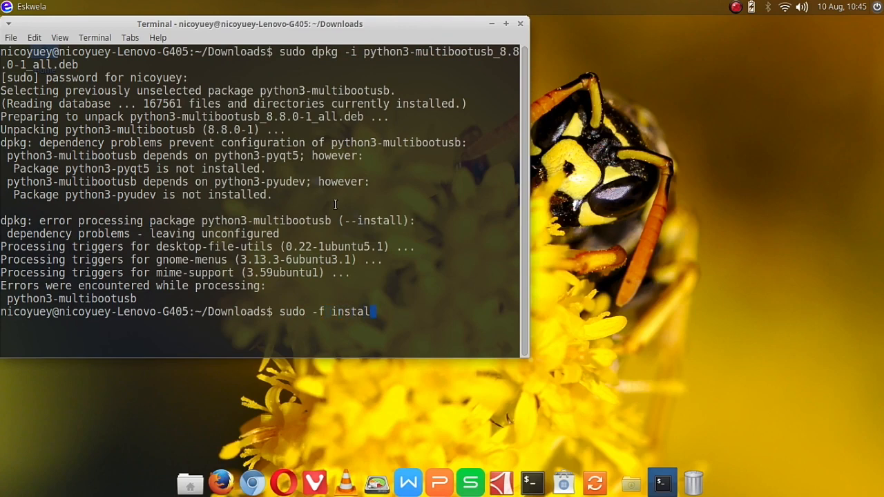
{"action": "key", "text": "Return"}
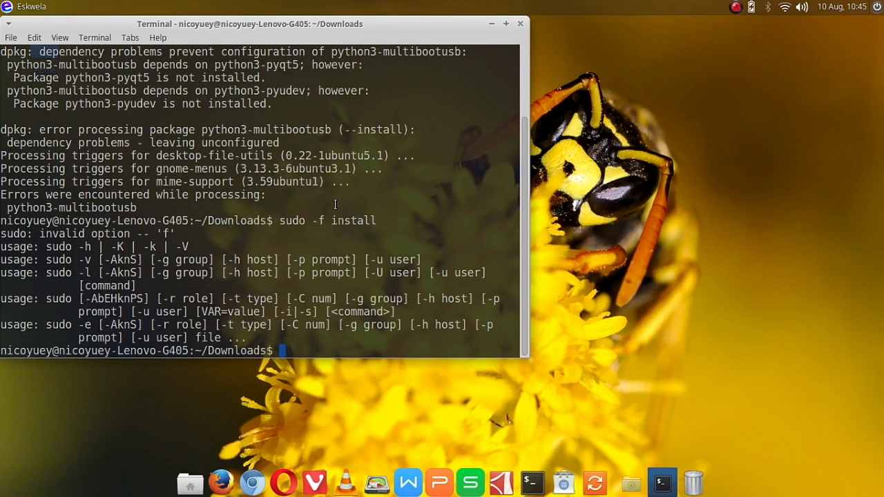
Run sudo apt-get -f install and answer Y; package fetches fail with 504 Gateway Timeouts
{"action": "type", "text": "sudo"}
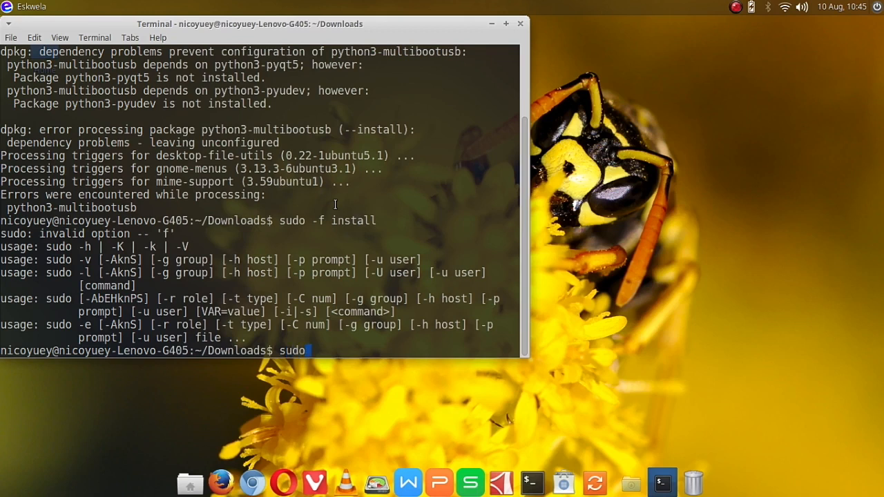
{"action": "type", "text": "apt-get"}
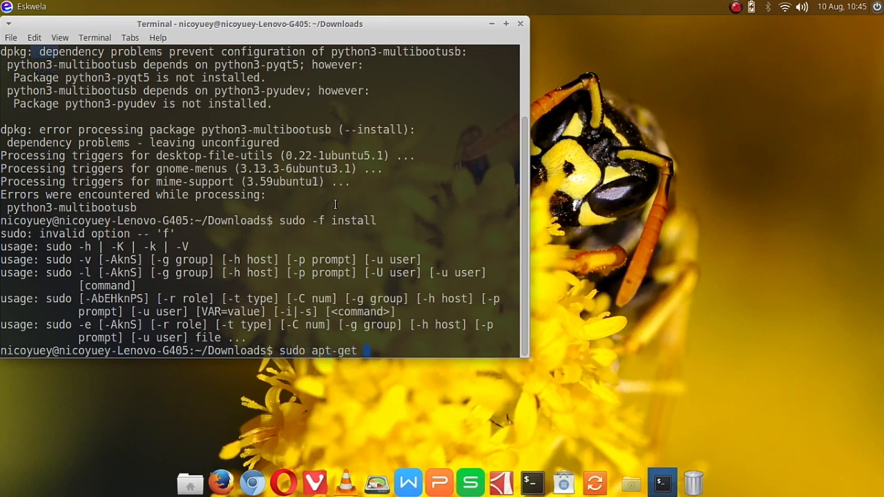
{"action": "type", "text": "-f i"}
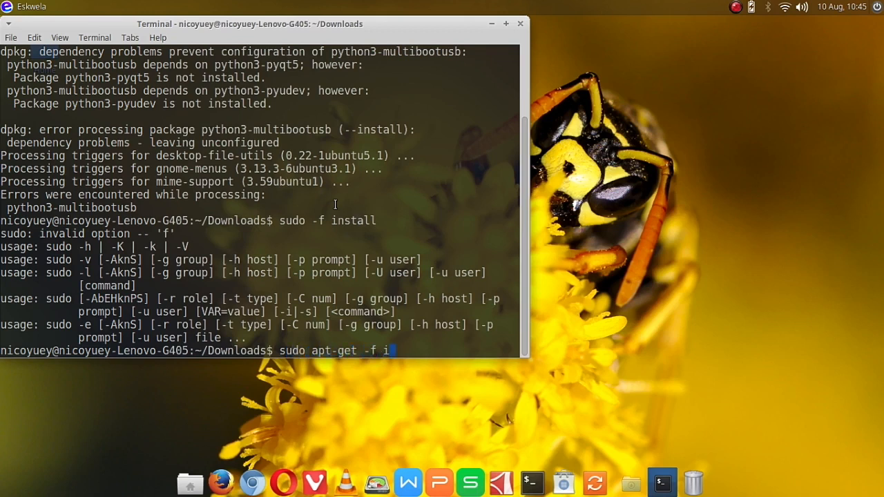
{"action": "key", "text": "Return"}
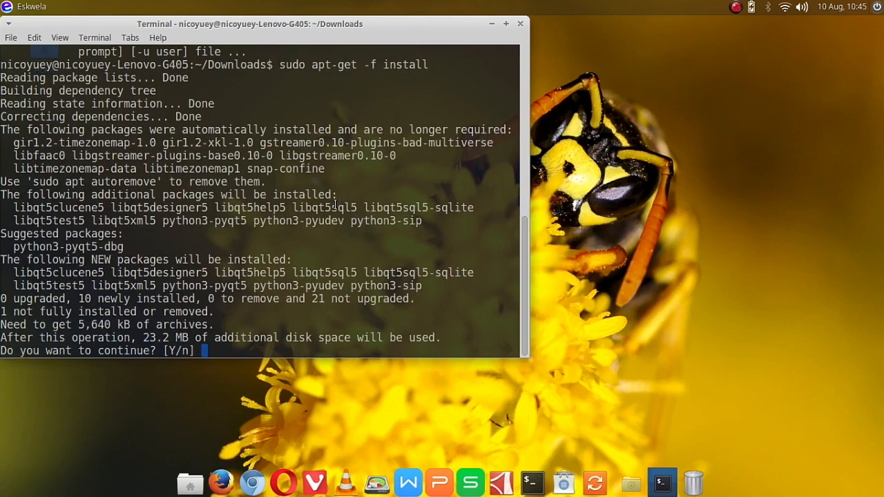
{"action": "type", "text": "Y"}
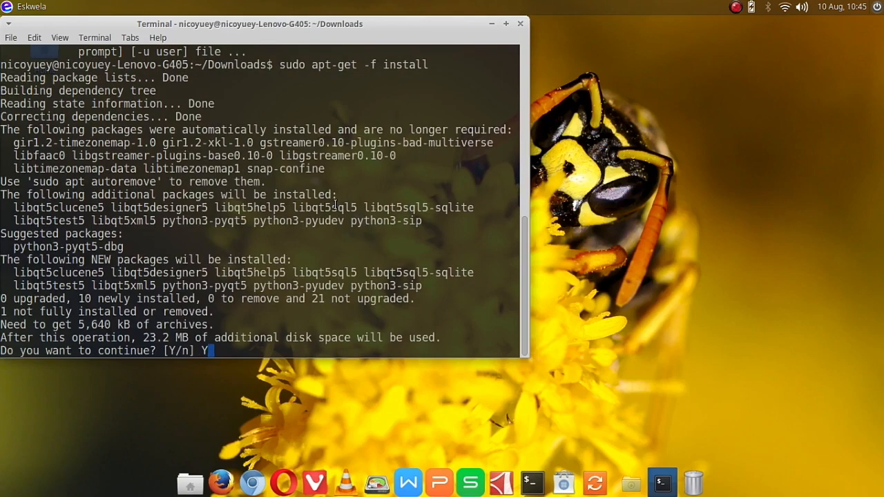
{"action": "key", "text": "Return"}
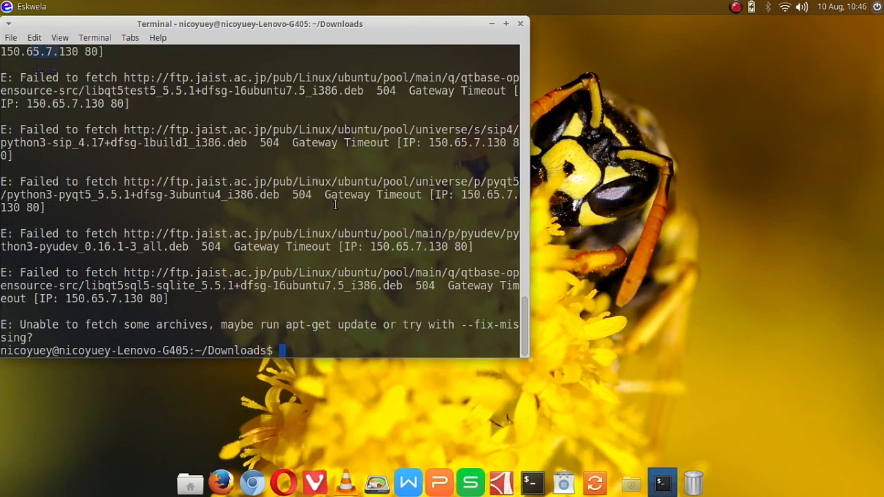
{"action": "mouse_move", "coordinate": [680, 150]}
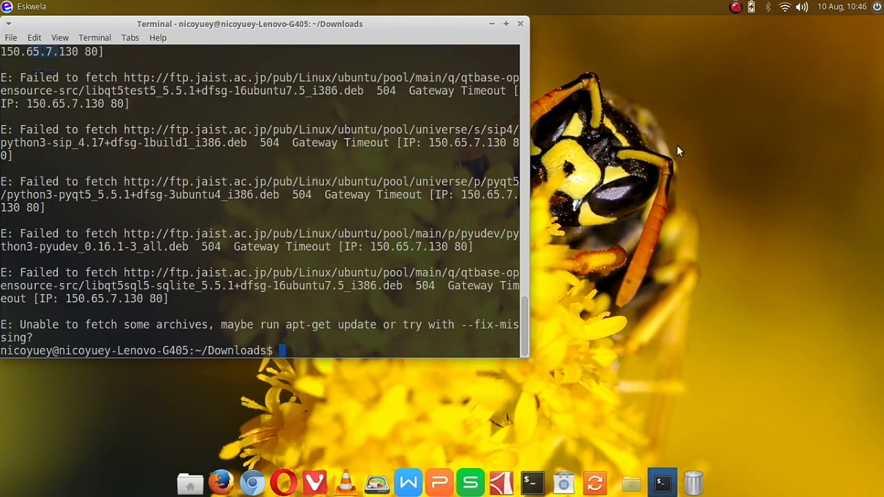
{"action": "mouse_move", "coordinate": [738, 95]}
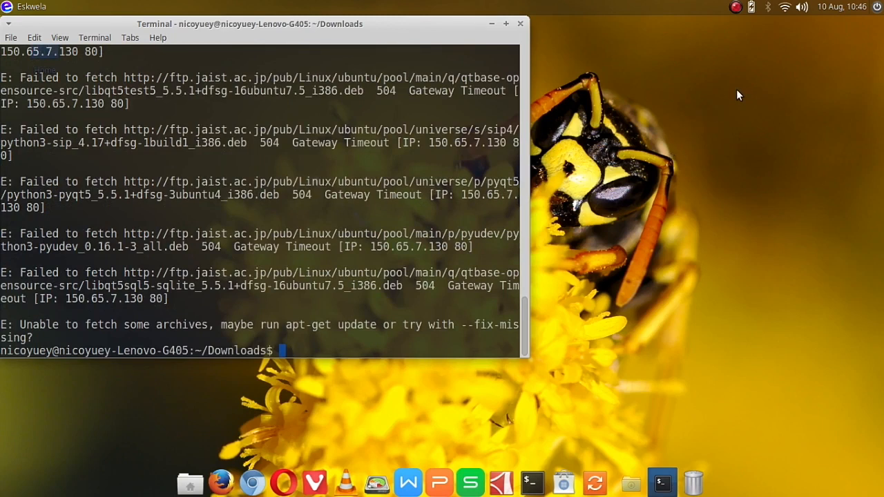
Rerun sudo apt-get -f install with Y so pyqt5, pyudev and multibootusb set up, then close the terminal
{"action": "type", "text": "sudo apt-"}
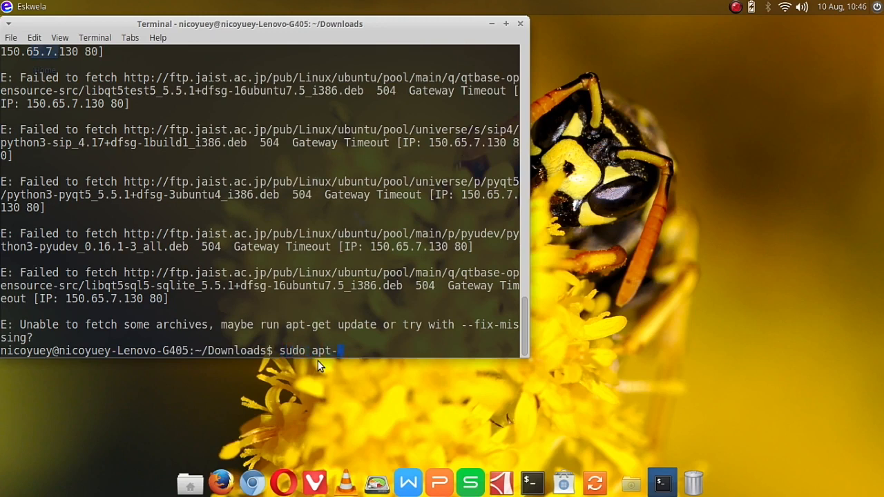
{"action": "type", "text": "get -"}
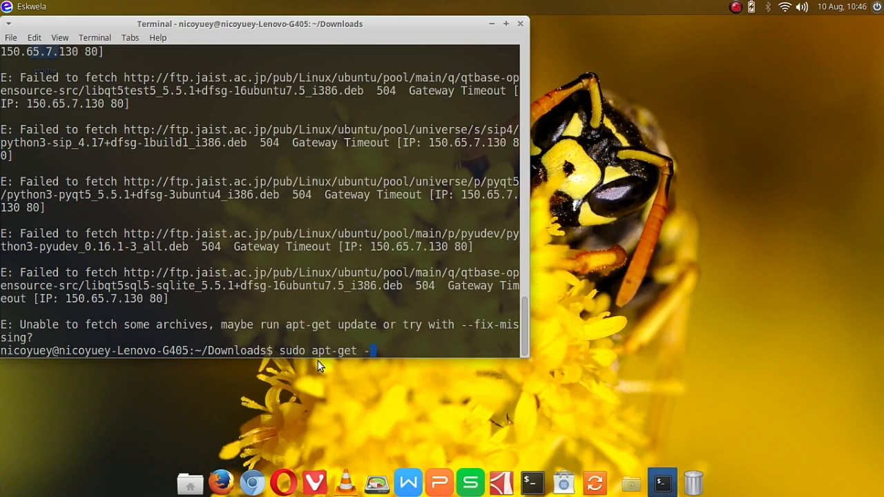
{"action": "type", "text": "f install"}
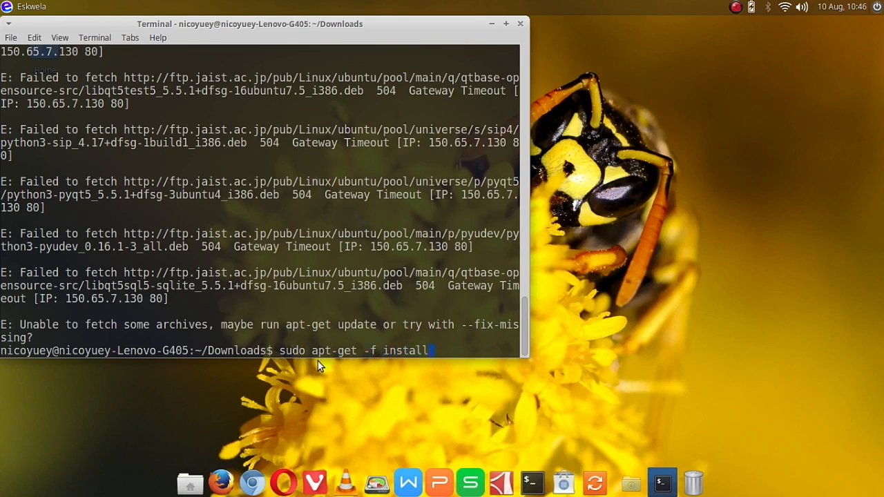
{"action": "key", "text": "Return"}
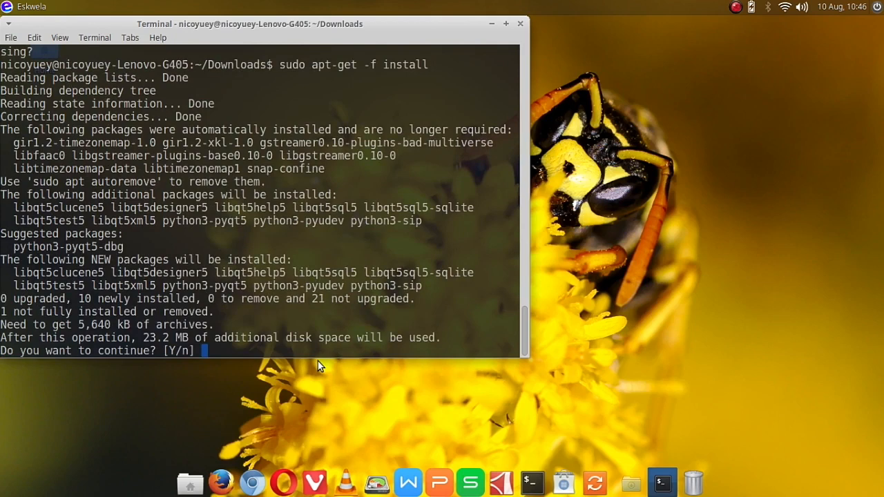
{"action": "type", "text": "Y"}
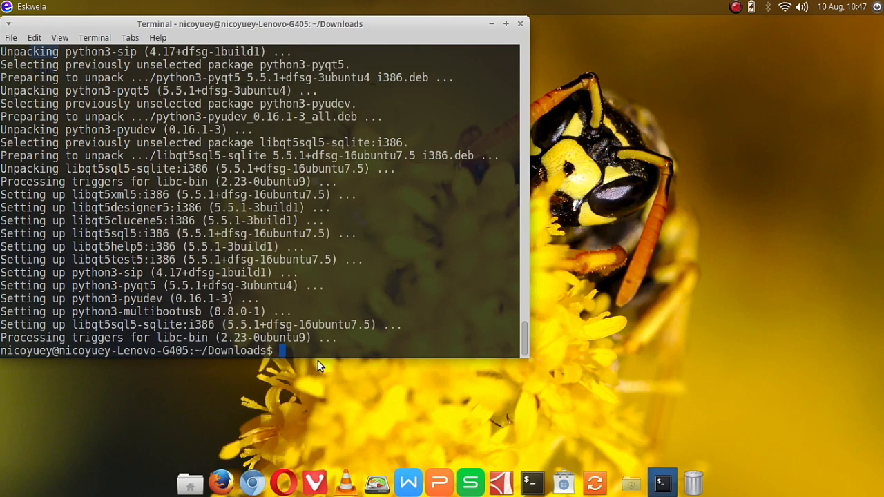
{"action": "left_click", "coordinate": [519, 22]}
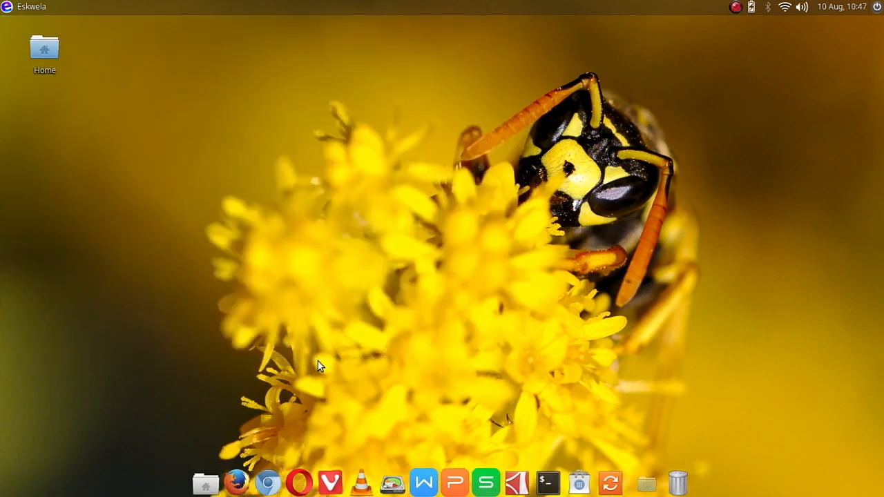
{"action": "mouse_move", "coordinate": [39, 8]}
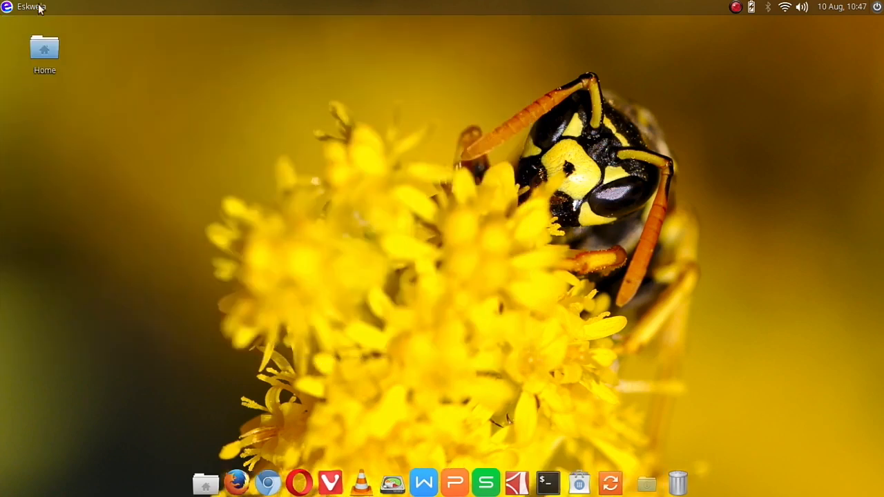
Launch MultiBootUSB from the Eskwela menu search 'mu' and enter the authentication password
{"action": "type", "text": "m"}
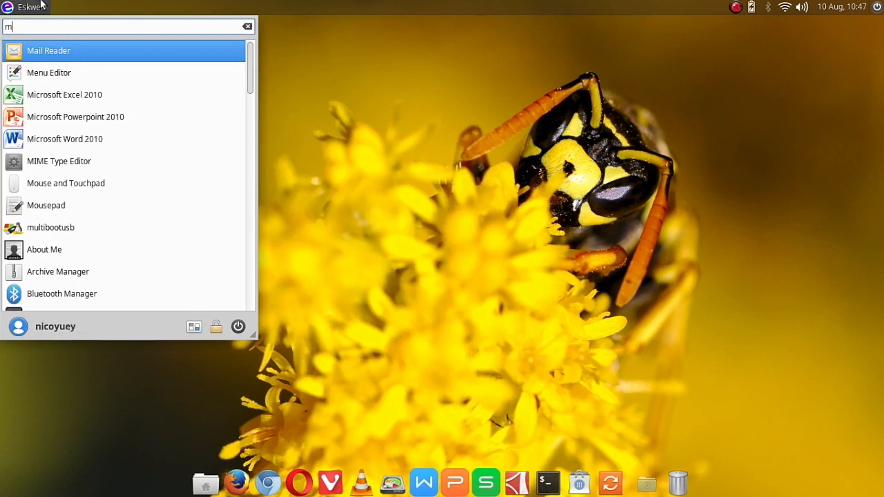
{"action": "type", "text": "u"}
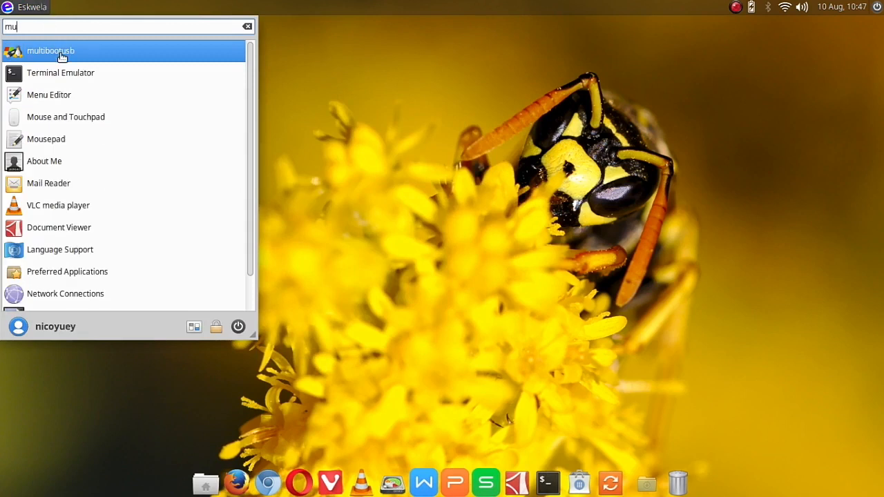
{"action": "left_click", "coordinate": [50, 50]}
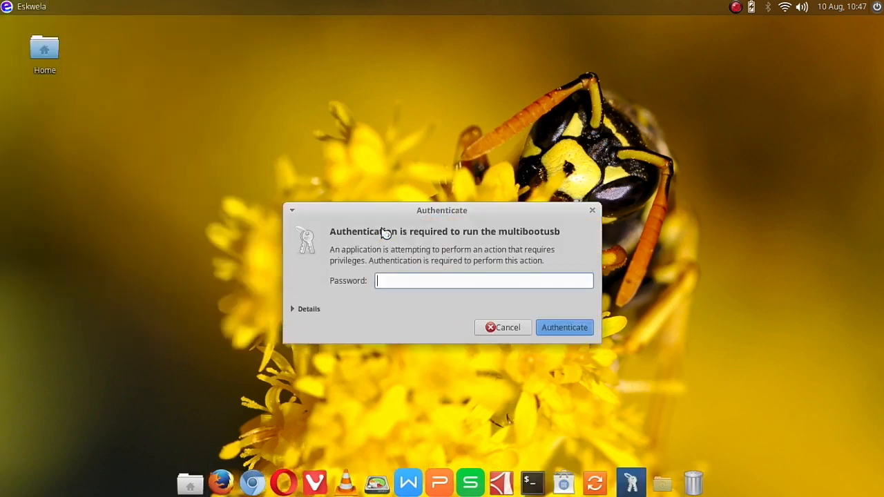
{"action": "type", "text": "••••"}
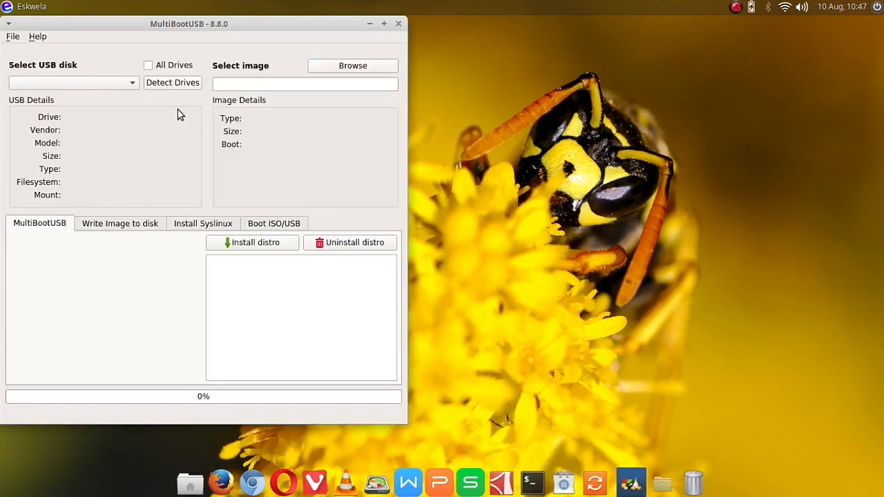
Centre the MultiBootUSB window, detect the /dev/sdb USB drive and browse for an ISO image
{"action": "left_click_drag", "start_coordinate": [188, 24], "coordinate": [362, 58]}
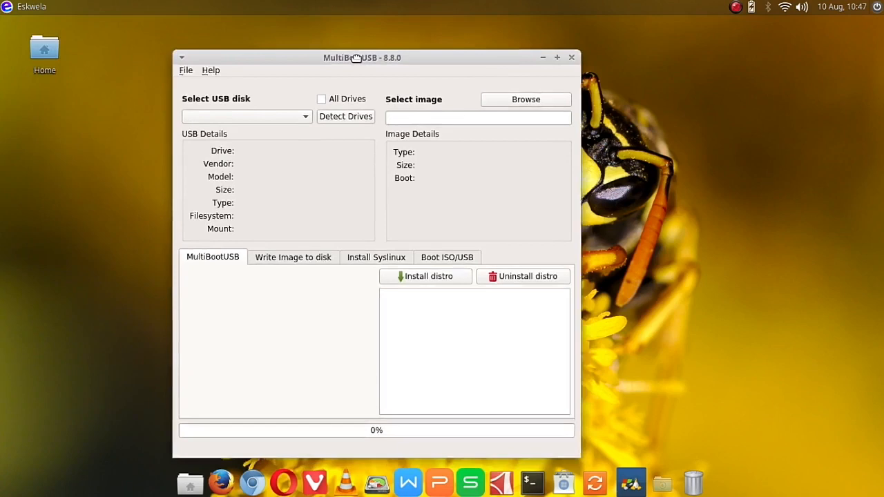
{"action": "left_click_drag", "start_coordinate": [362, 58], "coordinate": [401, 53]}
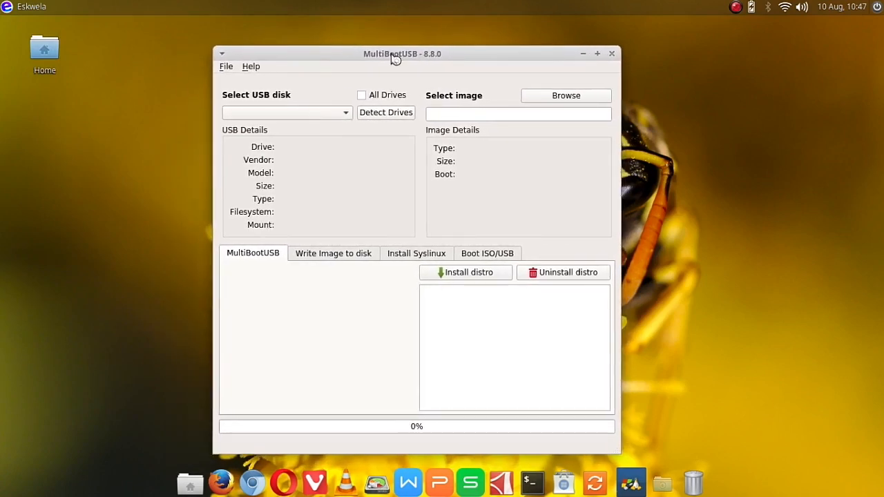
{"action": "mouse_move", "coordinate": [765, 235]}
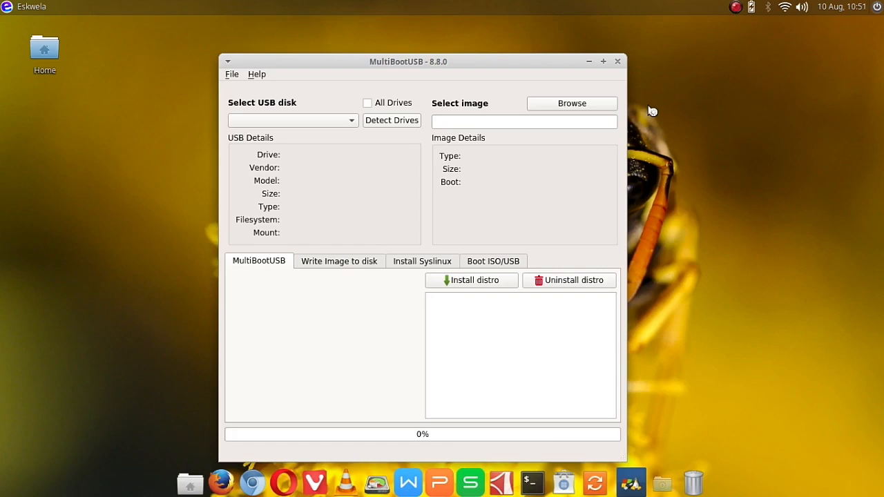
{"action": "mouse_move", "coordinate": [572, 122]}
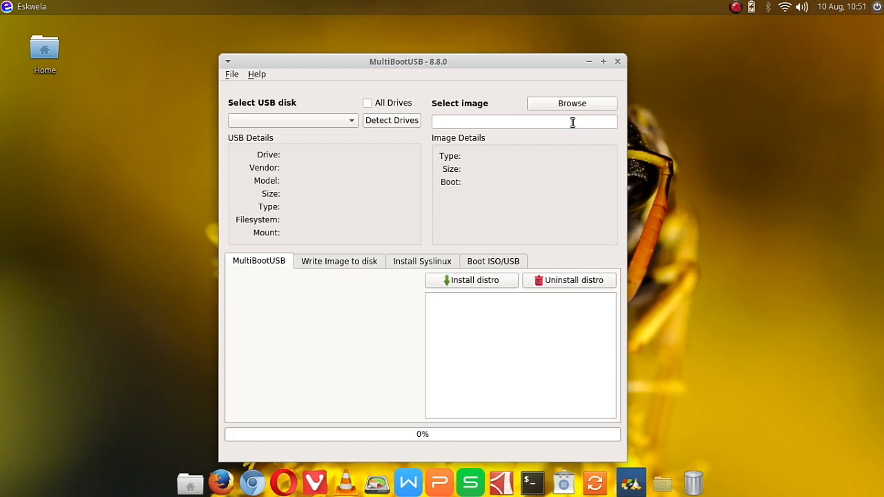
{"action": "left_click", "coordinate": [392, 118]}
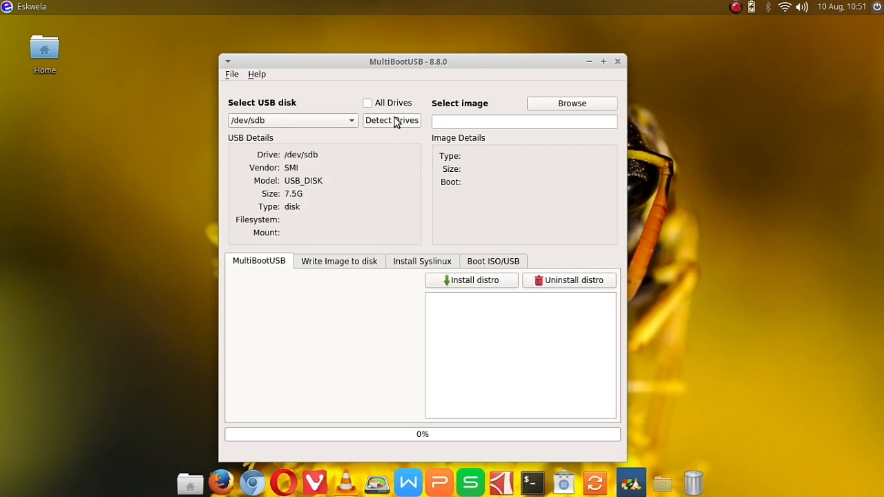
{"action": "mouse_move", "coordinate": [326, 192]}
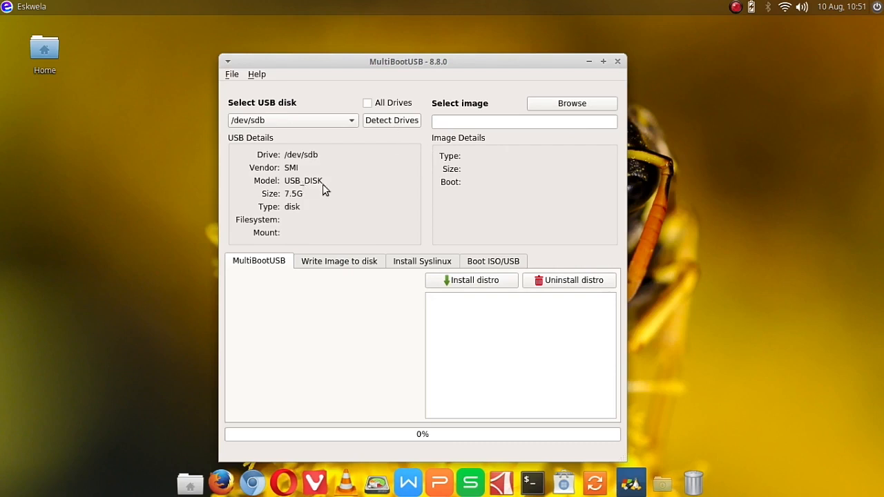
{"action": "mouse_move", "coordinate": [407, 238]}
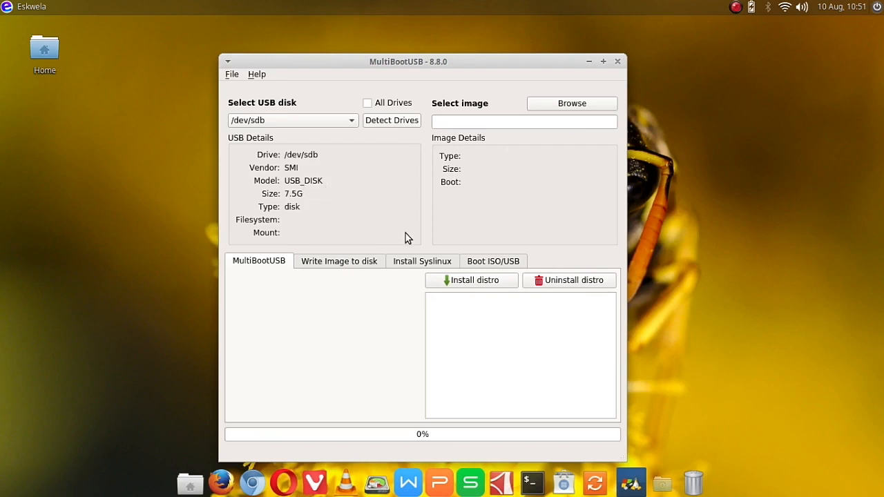
{"action": "mouse_move", "coordinate": [508, 113]}
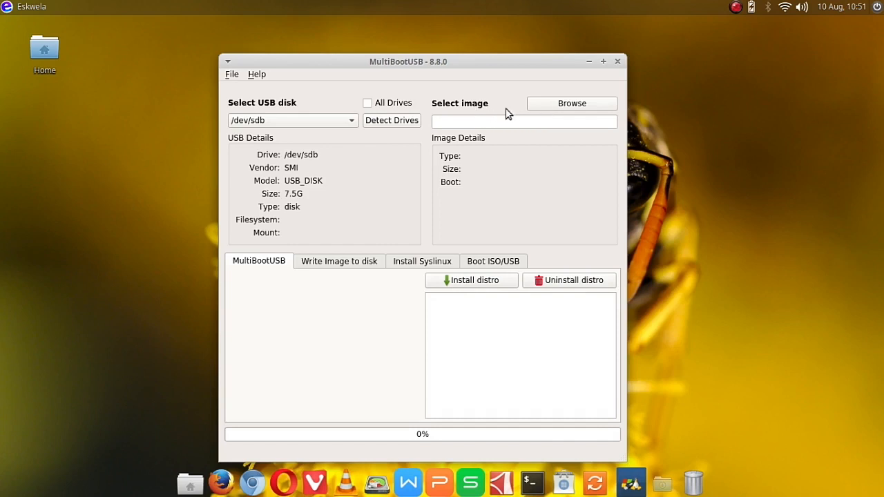
{"action": "left_click", "coordinate": [571, 102]}
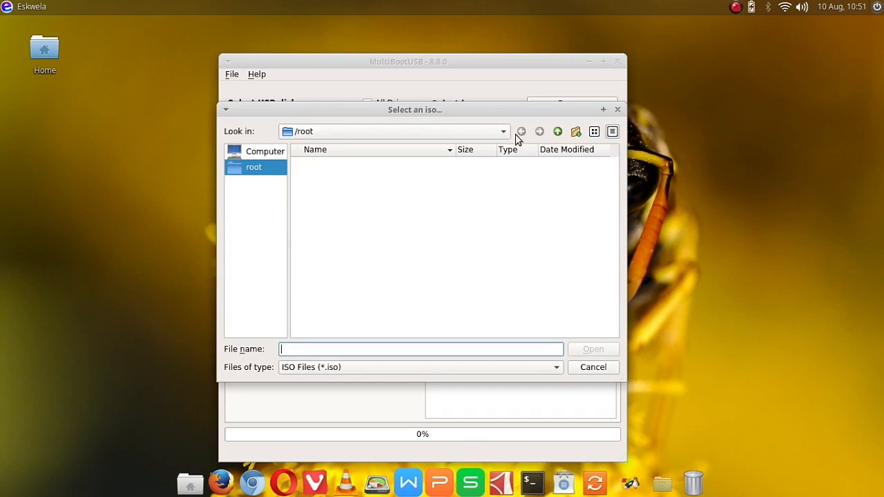
Select android-x86-6.0-r3.iso from /home/<user>/Downloads/Android ISO as the image to install
{"action": "left_click", "coordinate": [266, 151]}
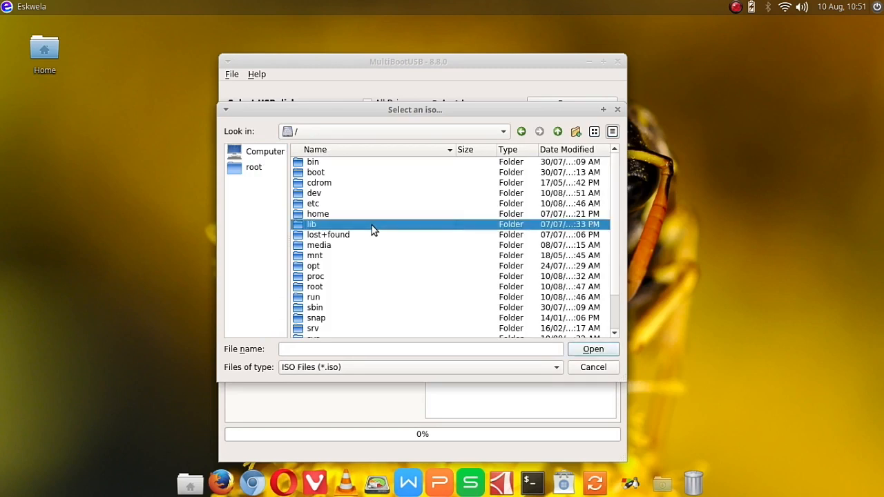
{"action": "double_click", "coordinate": [318, 212]}
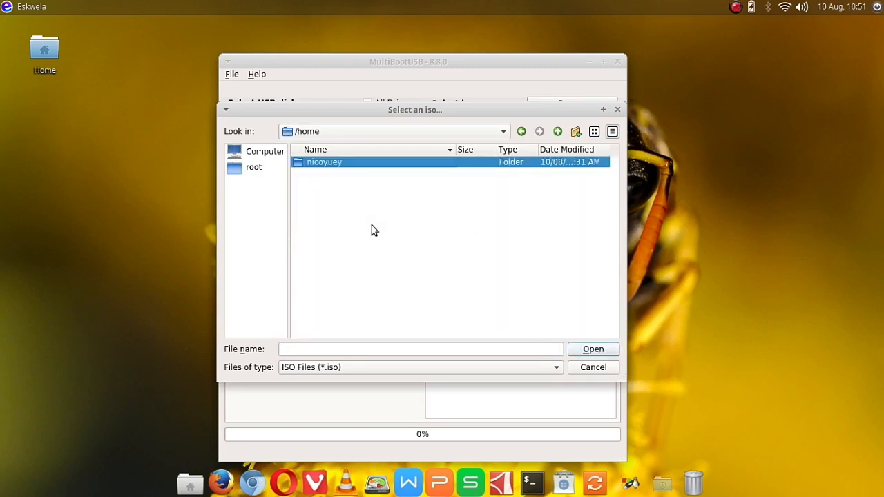
{"action": "double_click", "coordinate": [324, 162]}
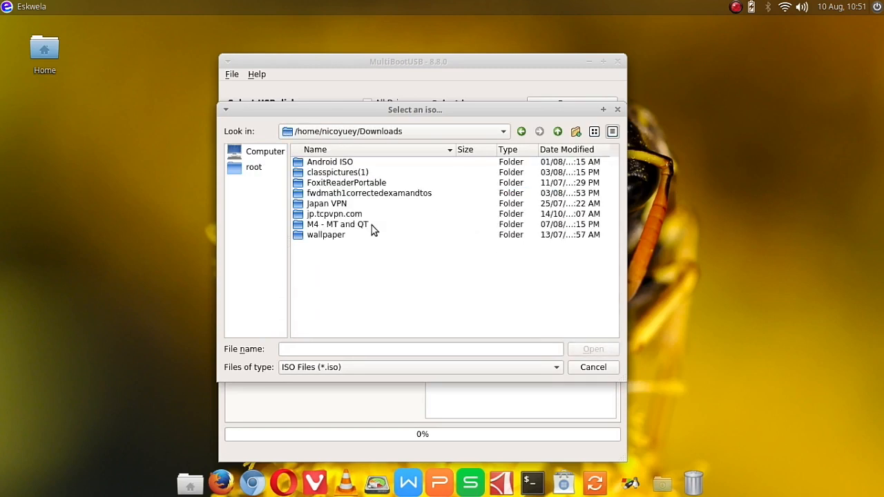
{"action": "double_click", "coordinate": [328, 161]}
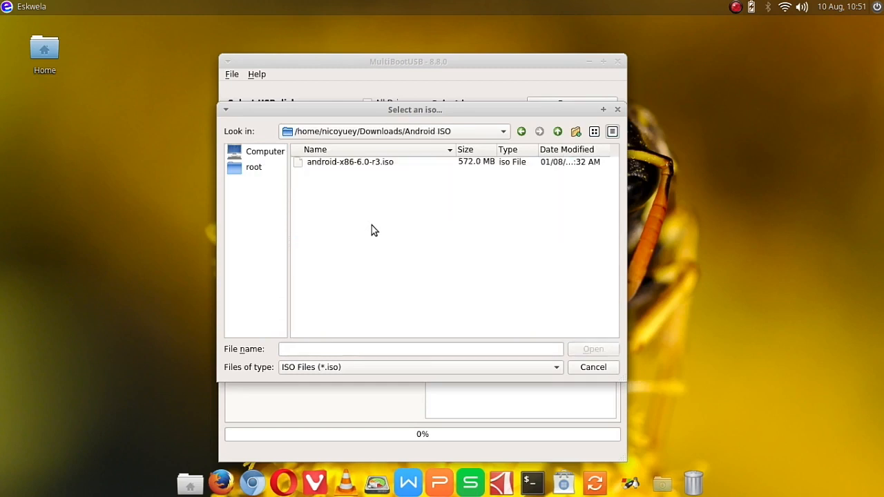
{"action": "left_click", "coordinate": [348, 162]}
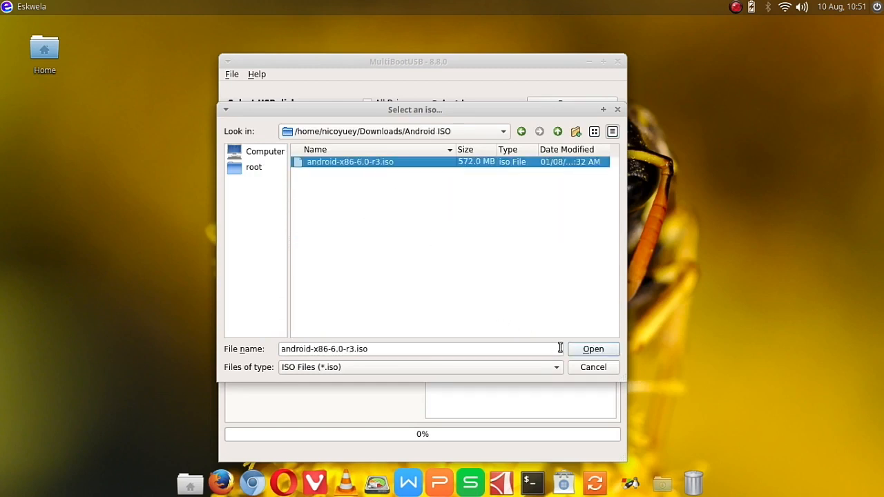
{"action": "left_click", "coordinate": [593, 347]}
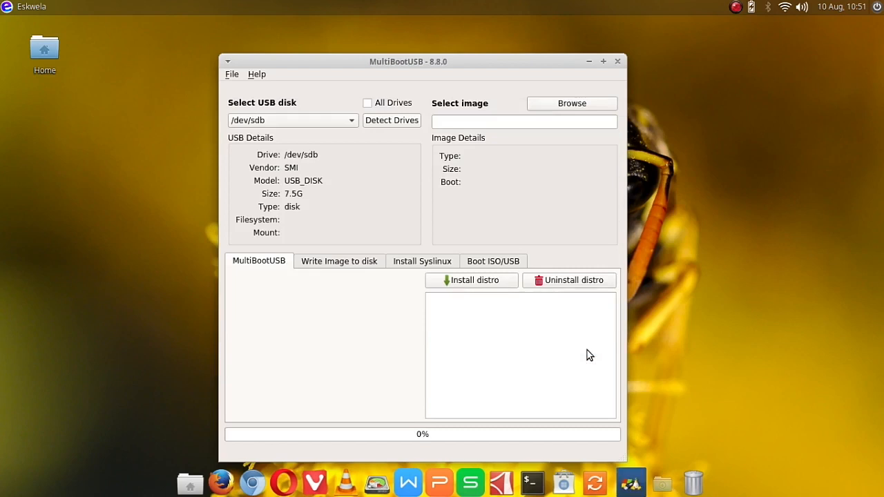
{"action": "left_click", "coordinate": [571, 103]}
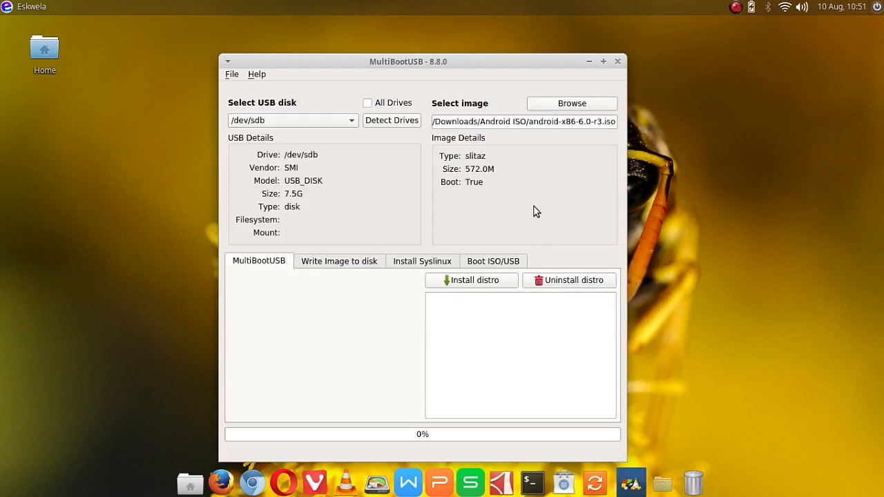
{"action": "mouse_move", "coordinate": [368, 214]}
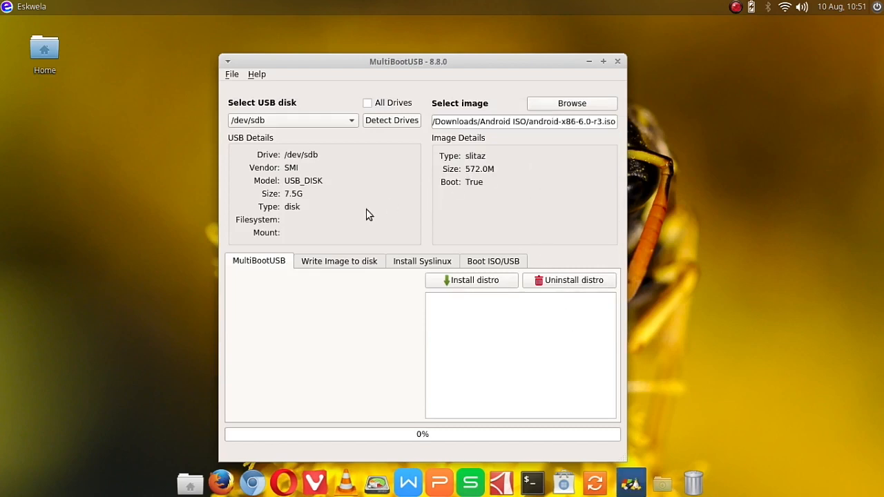
{"action": "left_click", "coordinate": [338, 261]}
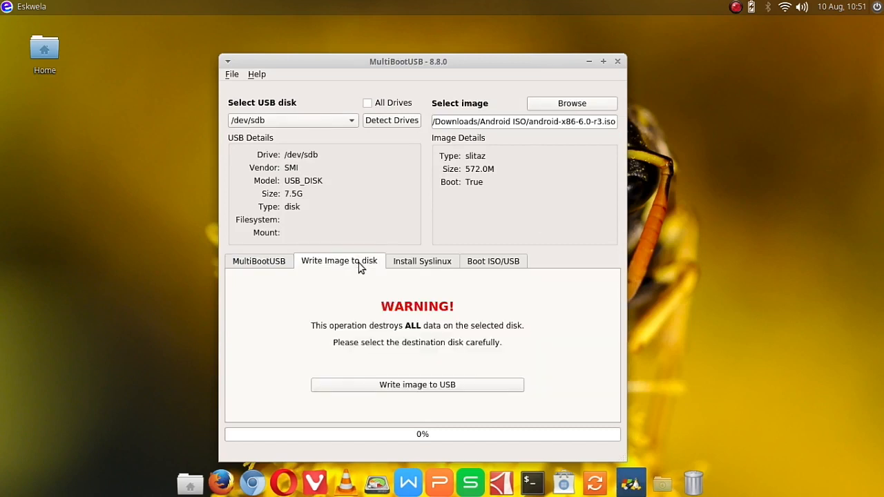
{"action": "mouse_move", "coordinate": [425, 267]}
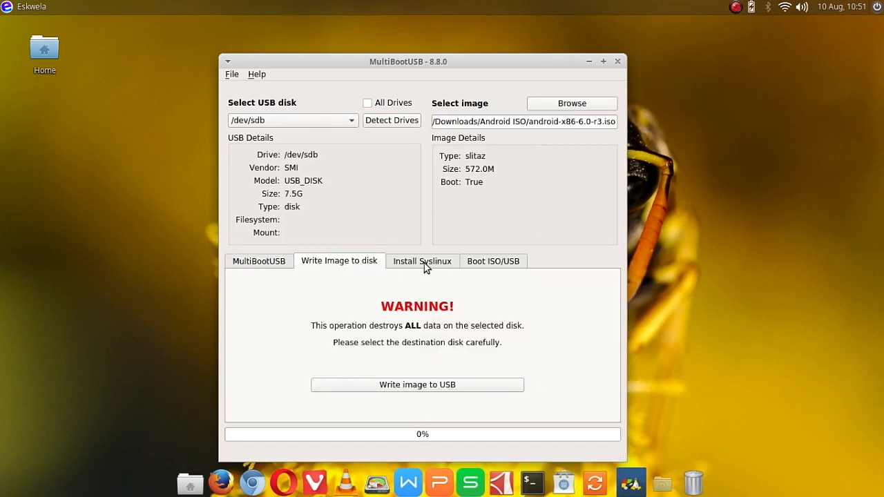
{"action": "left_click", "coordinate": [491, 261]}
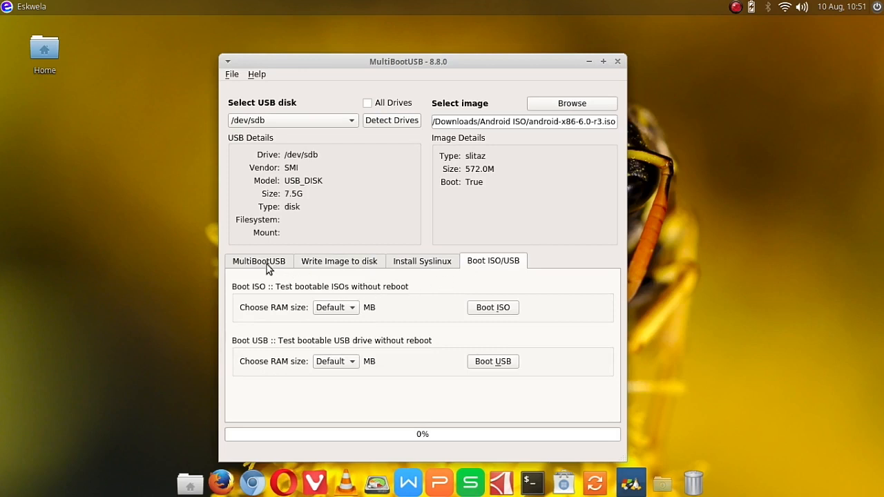
{"action": "left_click", "coordinate": [258, 261]}
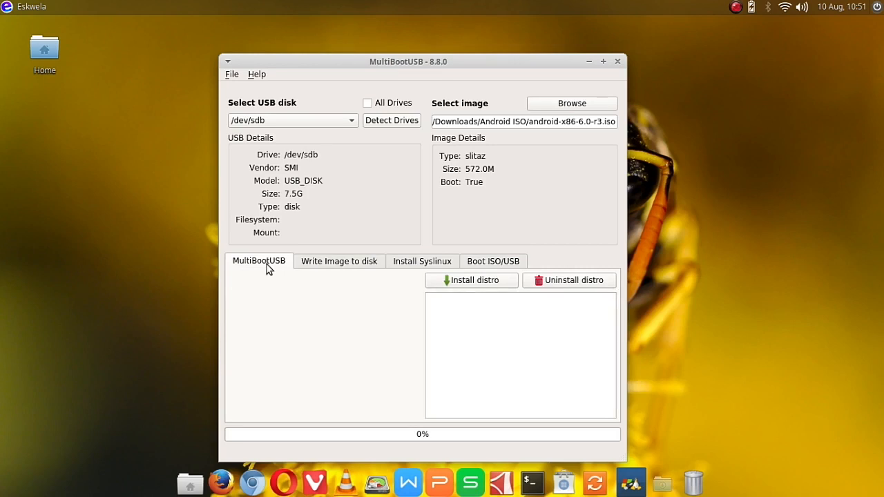
{"action": "mouse_move", "coordinate": [468, 285]}
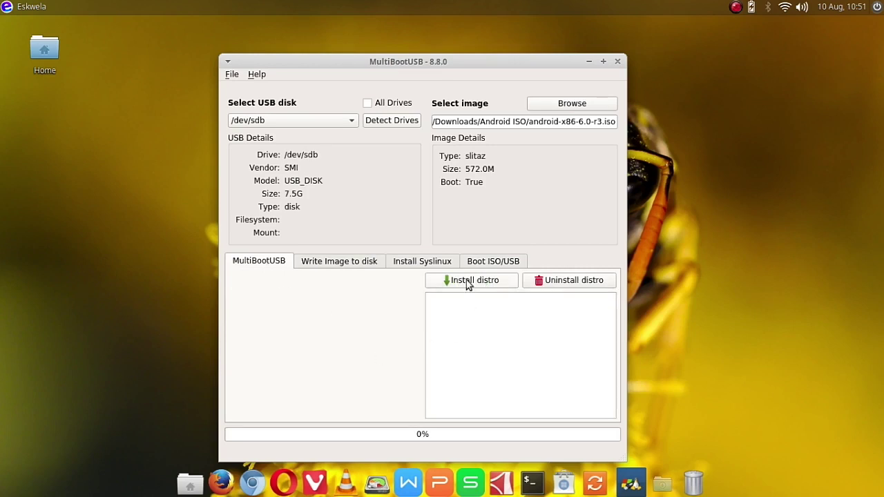
Dismiss the No Partition warning, retarget partition /dev/sdb1 and start the install again
{"action": "left_click", "coordinate": [471, 281]}
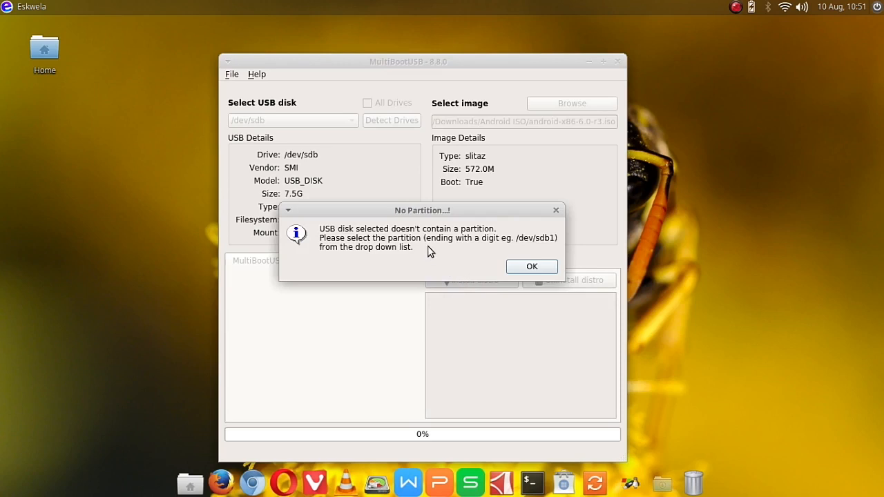
{"action": "mouse_move", "coordinate": [453, 270]}
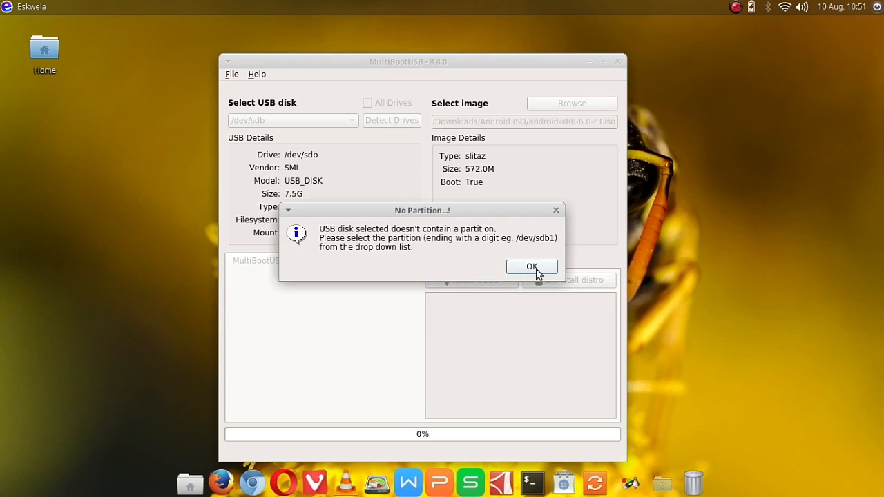
{"action": "left_click", "coordinate": [531, 266]}
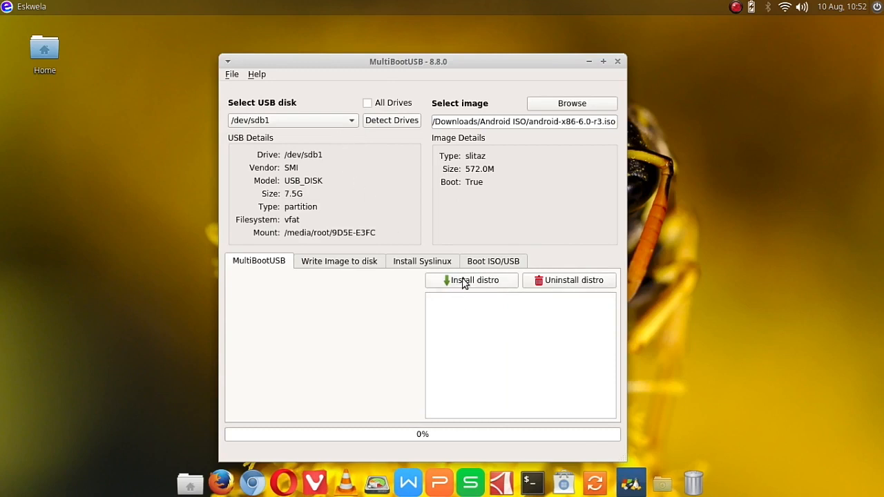
{"action": "left_click", "coordinate": [471, 280]}
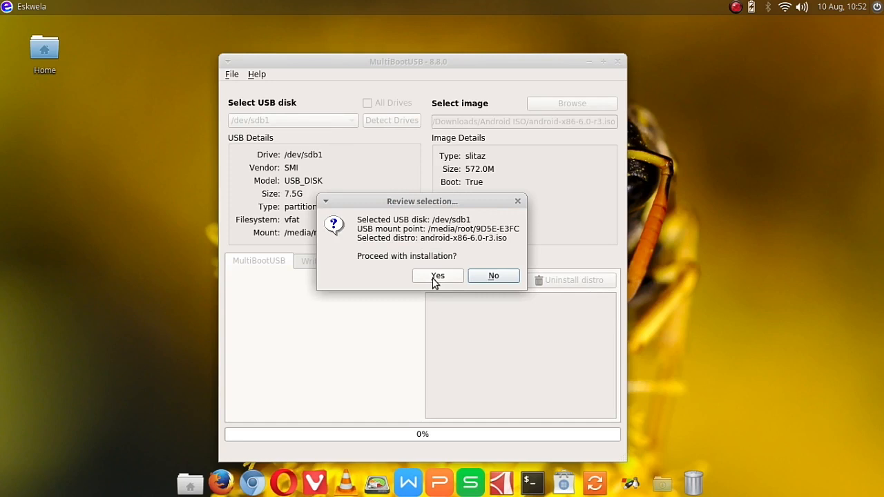
Confirm writing android-x86-6.0-r3.iso to /dev/sdb1 and acknowledge the Finished message
{"action": "left_click", "coordinate": [437, 276]}
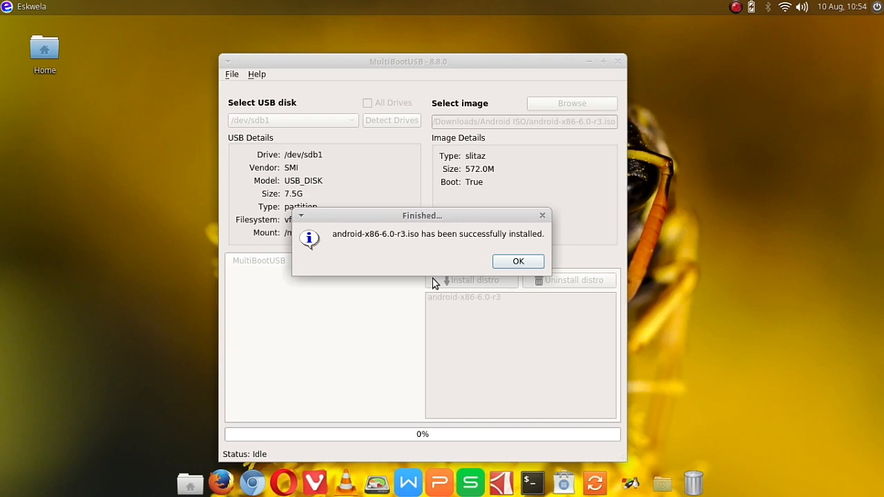
{"action": "left_click", "coordinate": [518, 261]}
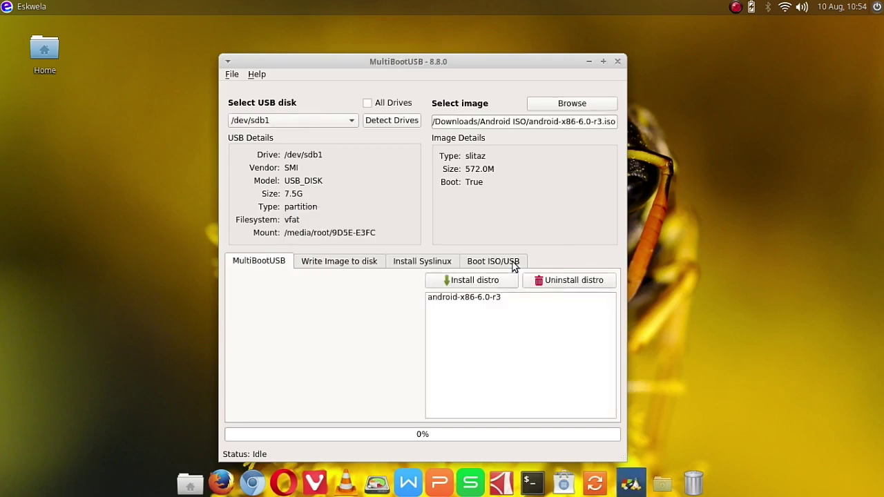
{"action": "mouse_move", "coordinate": [488, 270]}
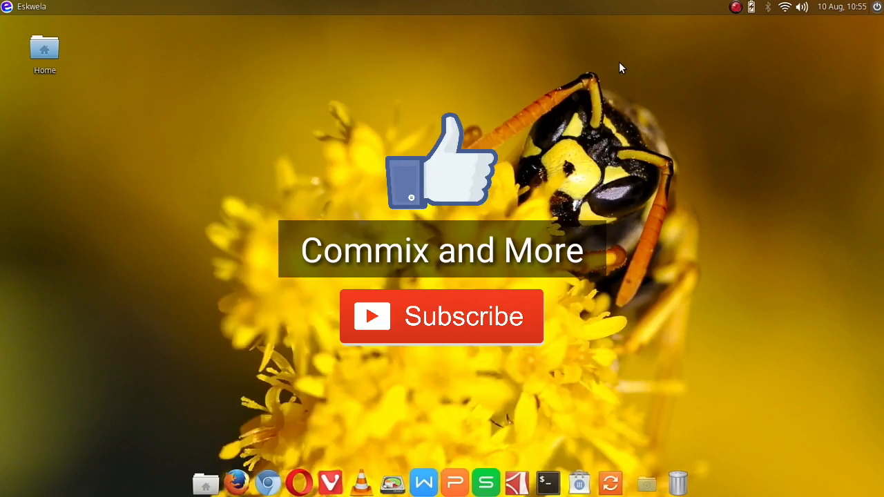
{"action": "mouse_move", "coordinate": [678, 168]}
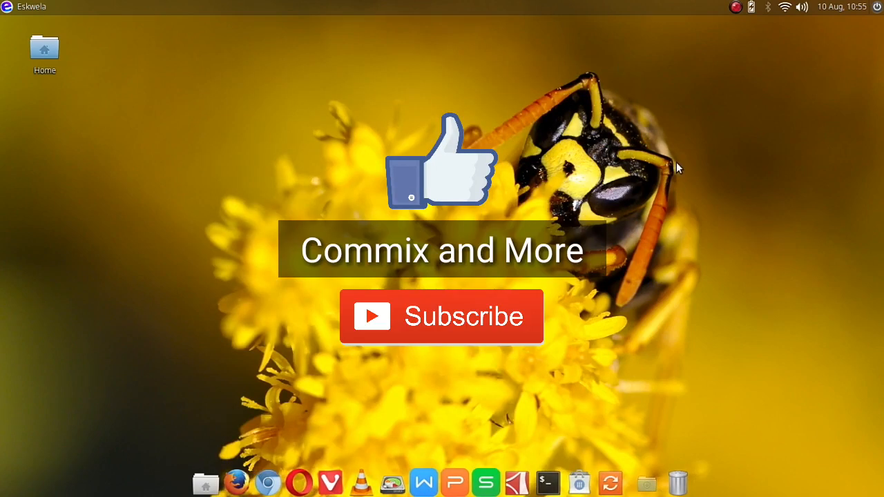